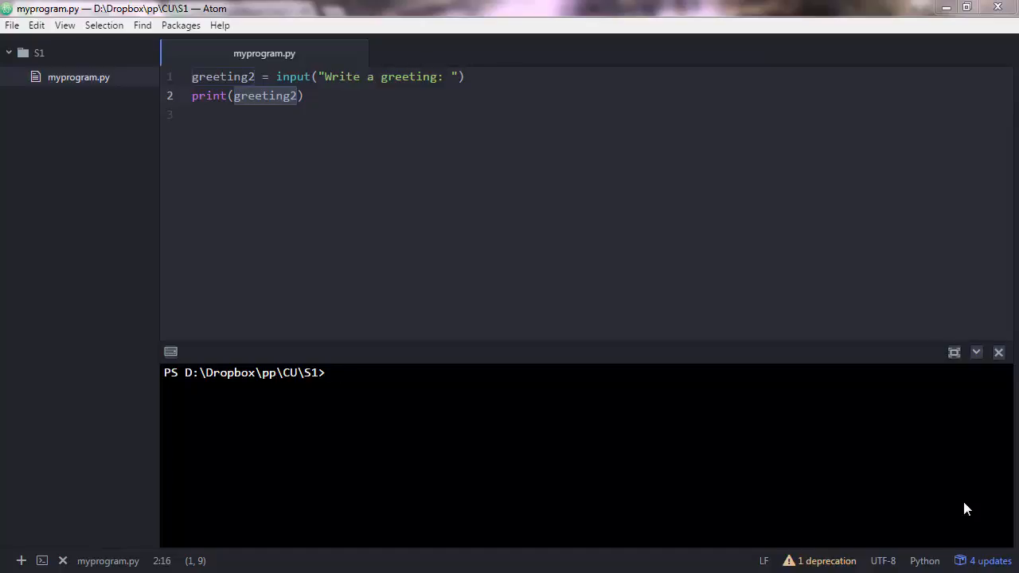
Start an interactive Python session in the terminal and evaluate 2 + 3 to get 5.
type("python")
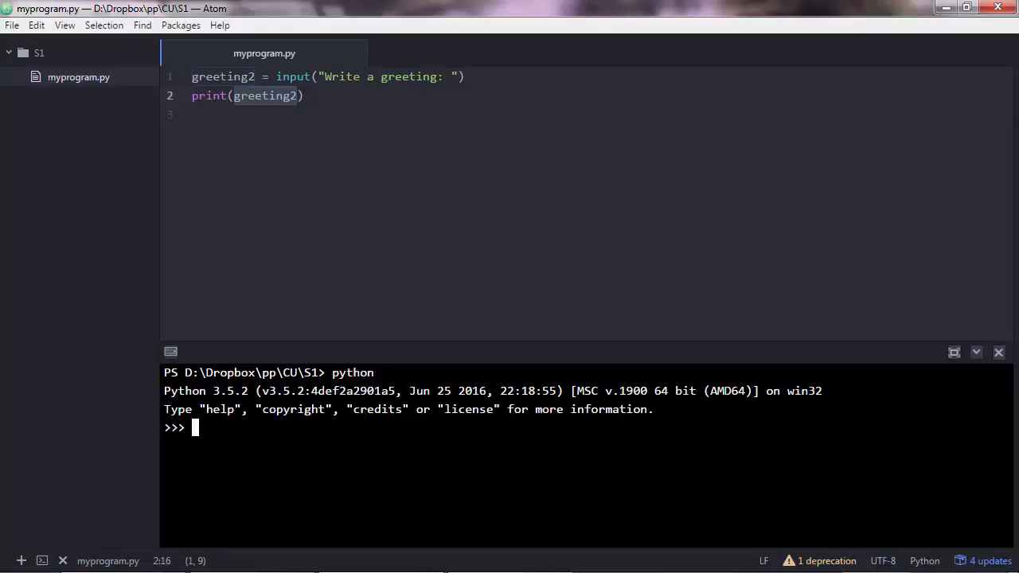
type("2")
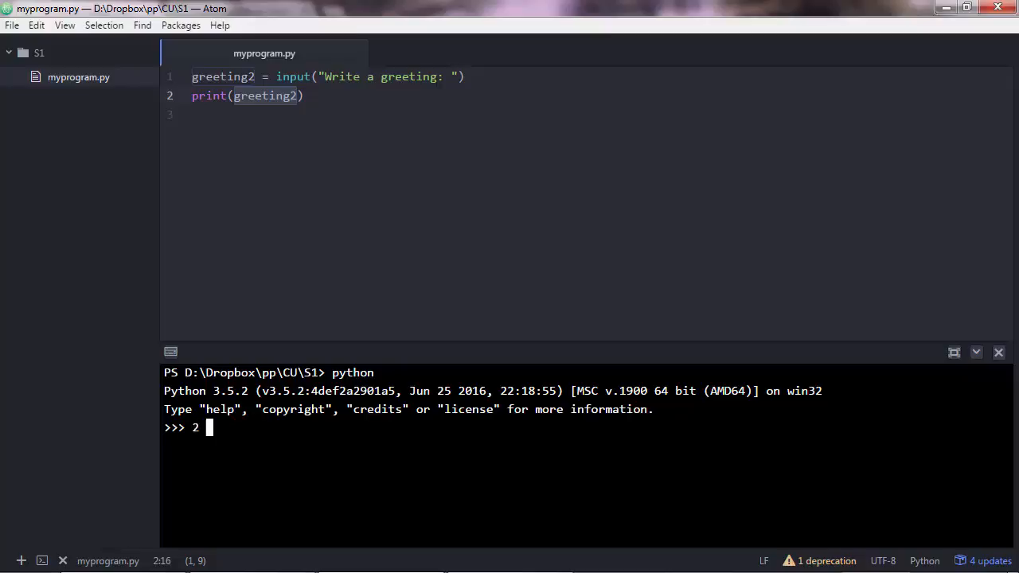
type("+ 3")
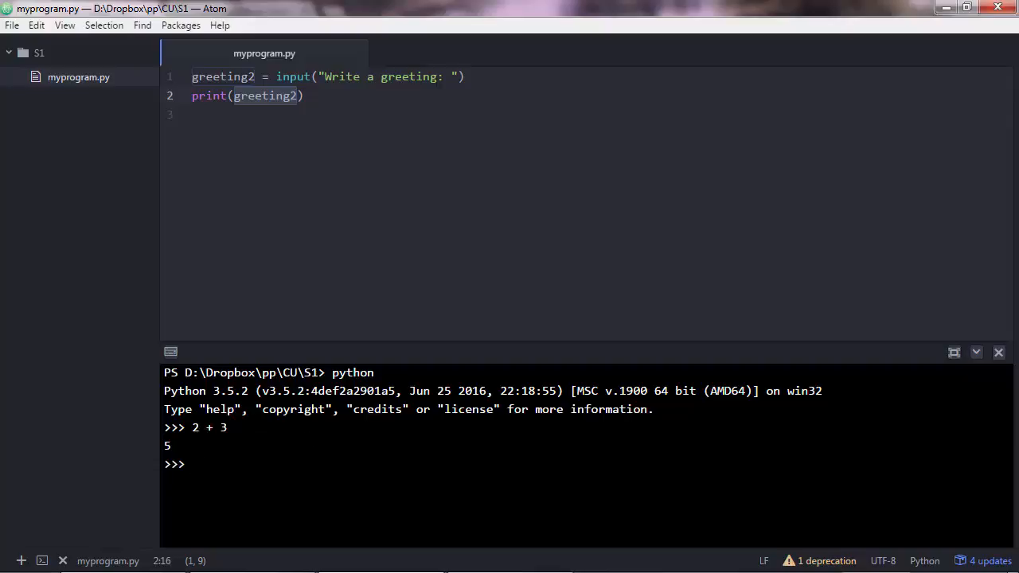
double_click(208, 427)
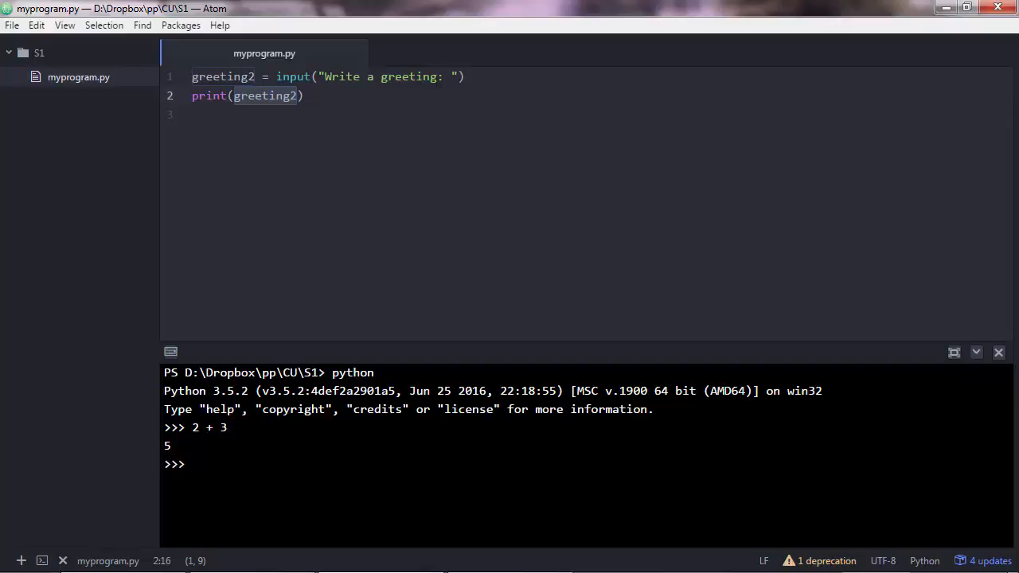
Store a = 2 and b = 3 in the interpreter and add them to get 5.
type("a =")
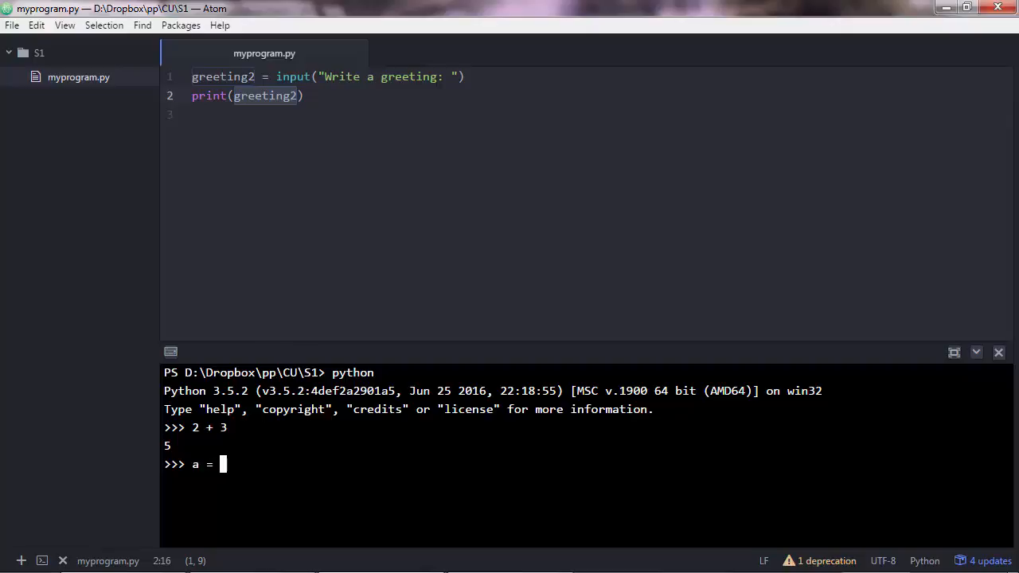
type("2")
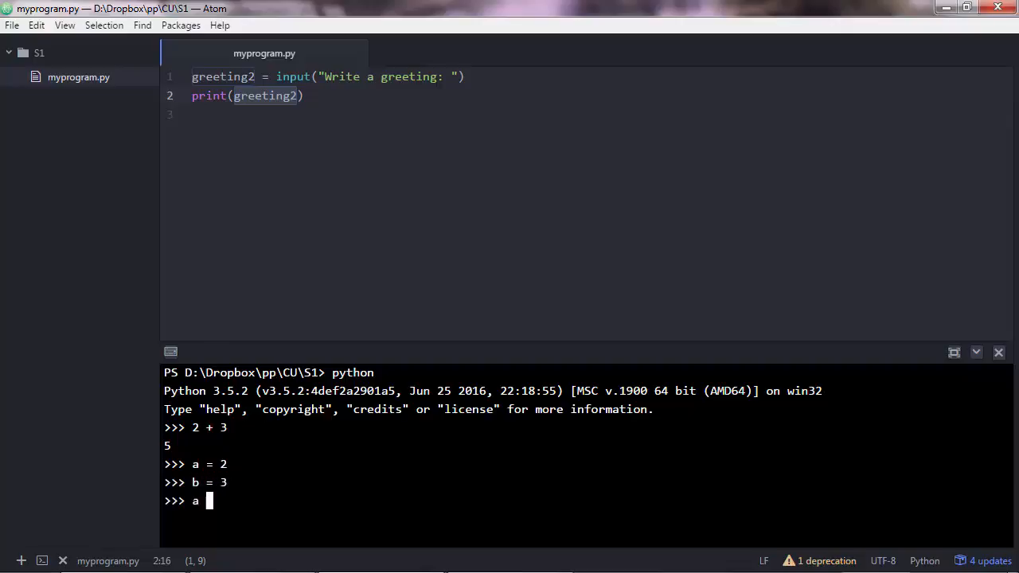
type(" + b")
key("enter")
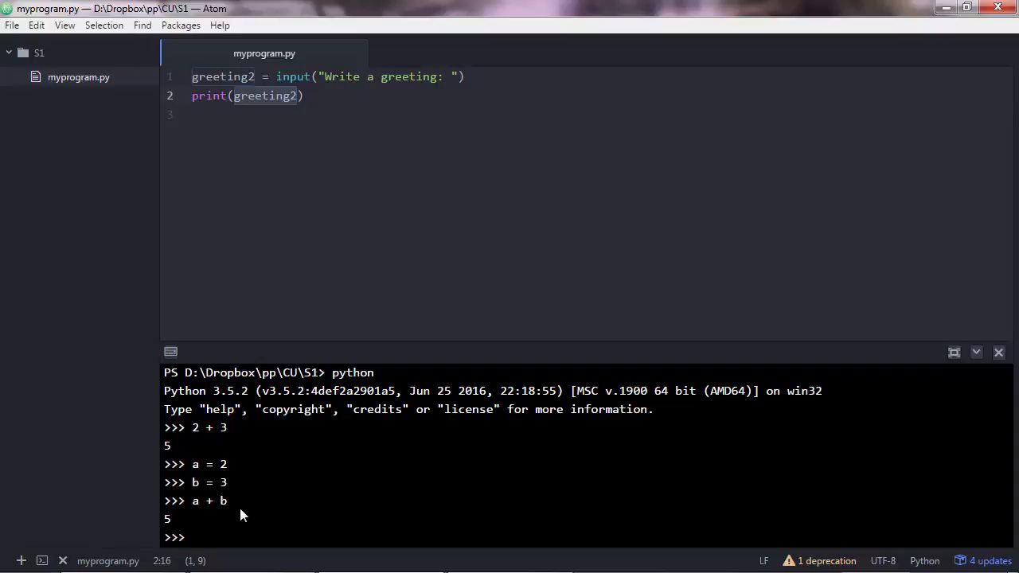
mouse_move(245, 452)
type("b =")
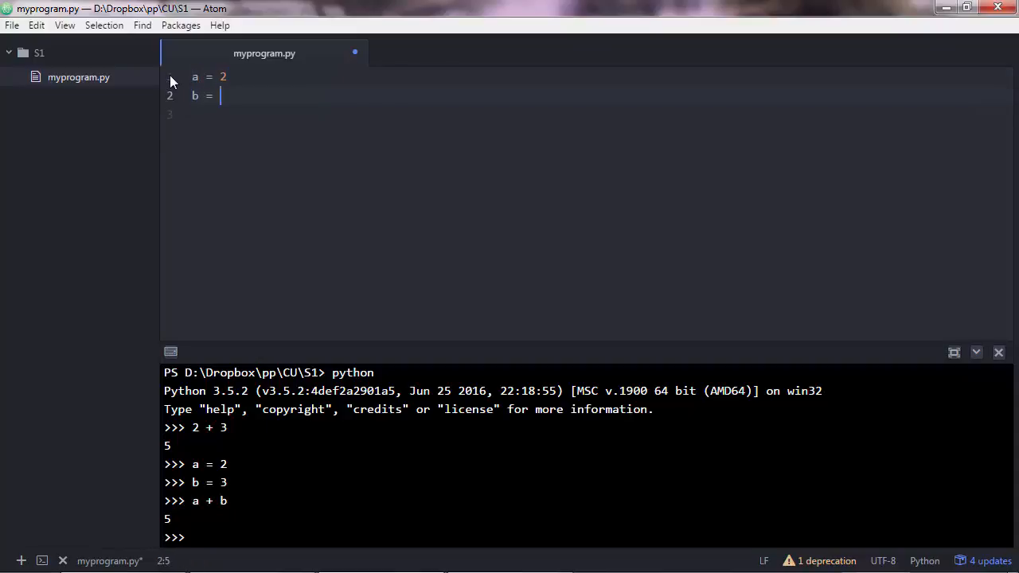
Write a = 2, b = 3, a + b into myprogram.py and confirm a holds 2 in the interpreter.
type("3")
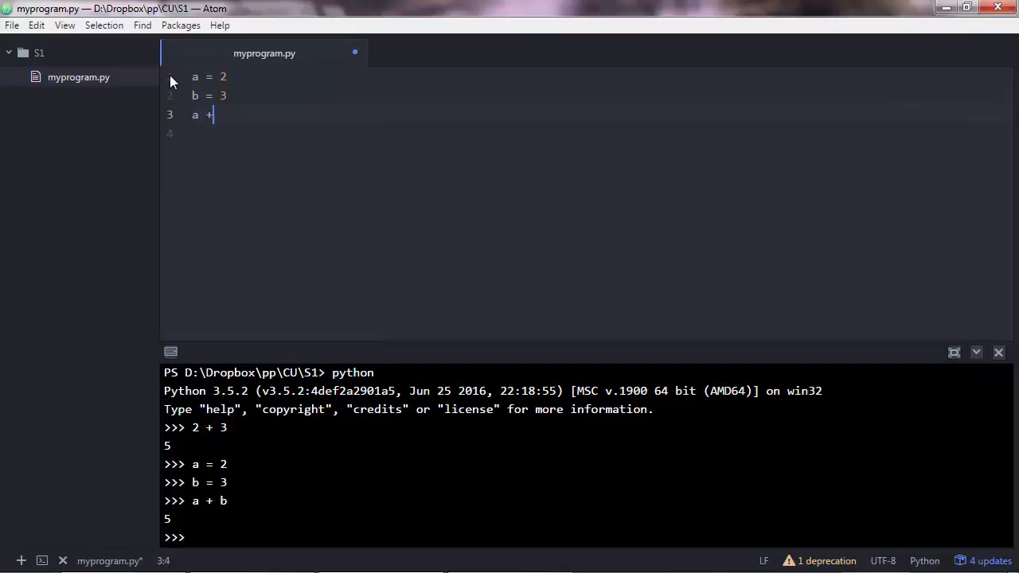
type("b")
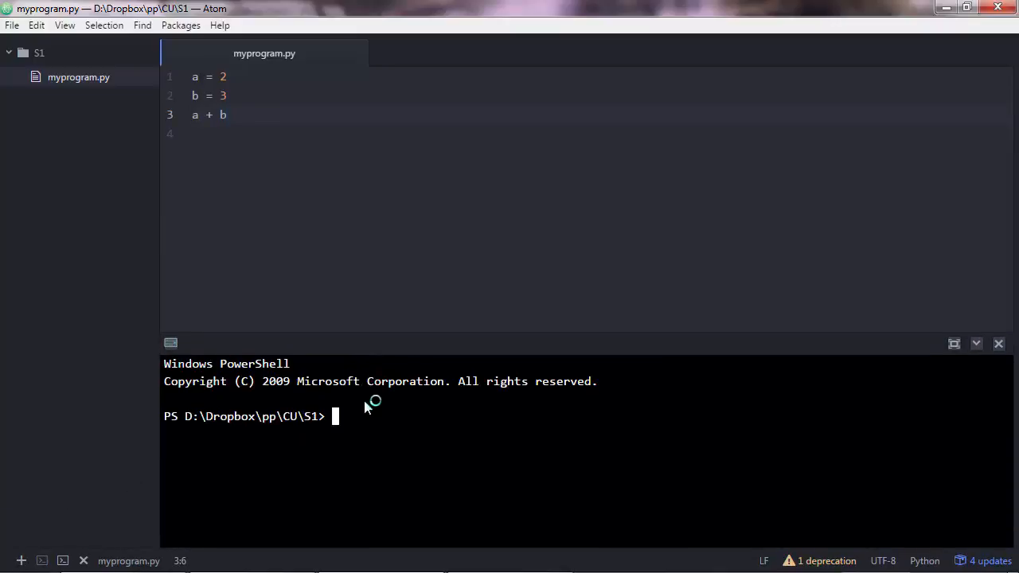
type("python m")
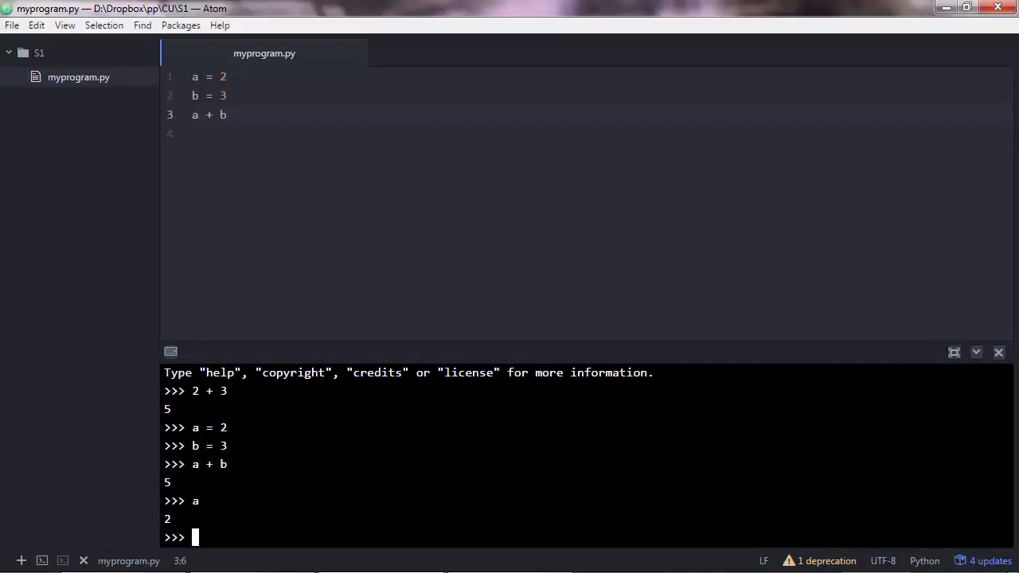
double_click(166, 519)
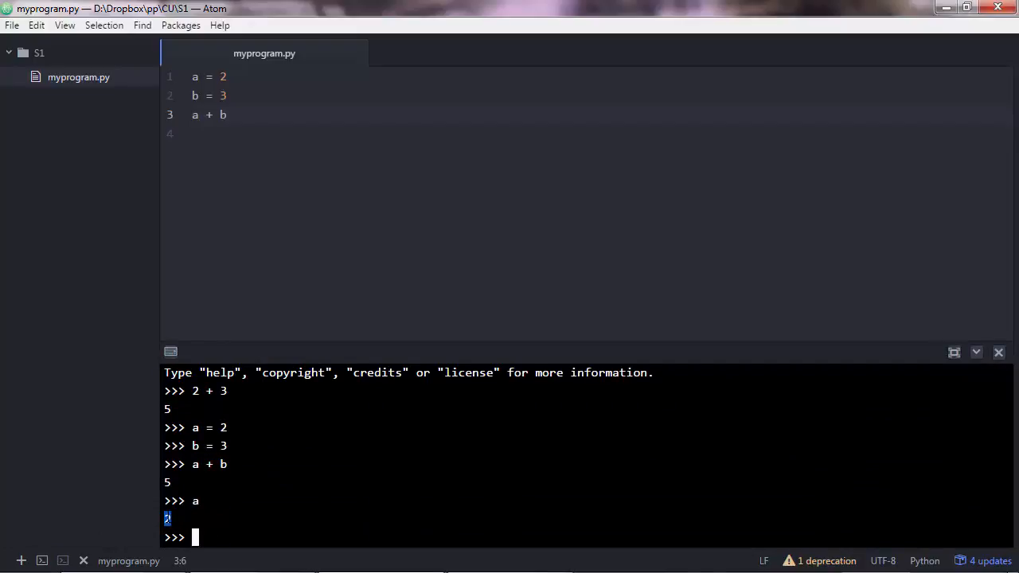
mouse_move(183, 520)
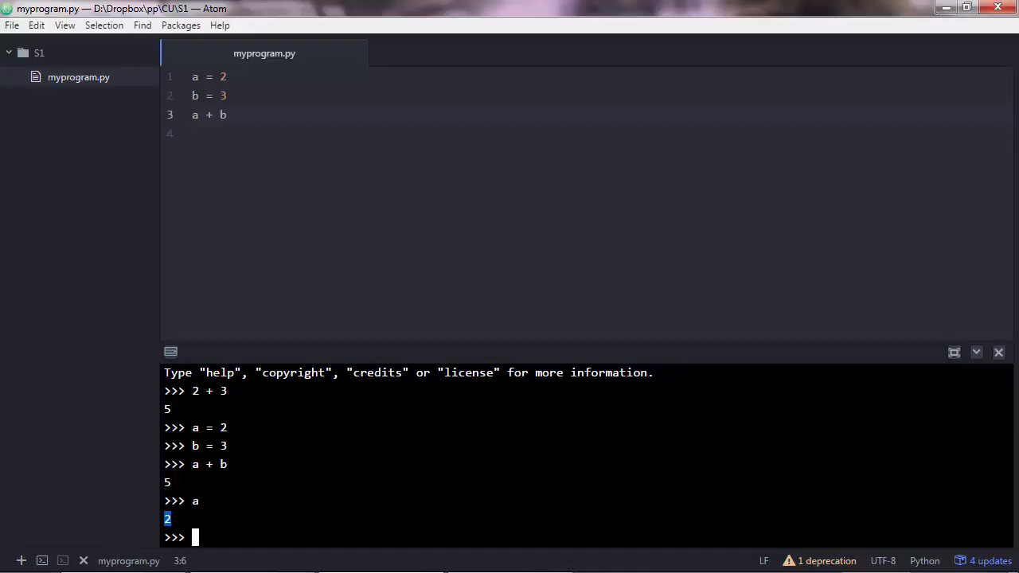
mouse_move(207, 506)
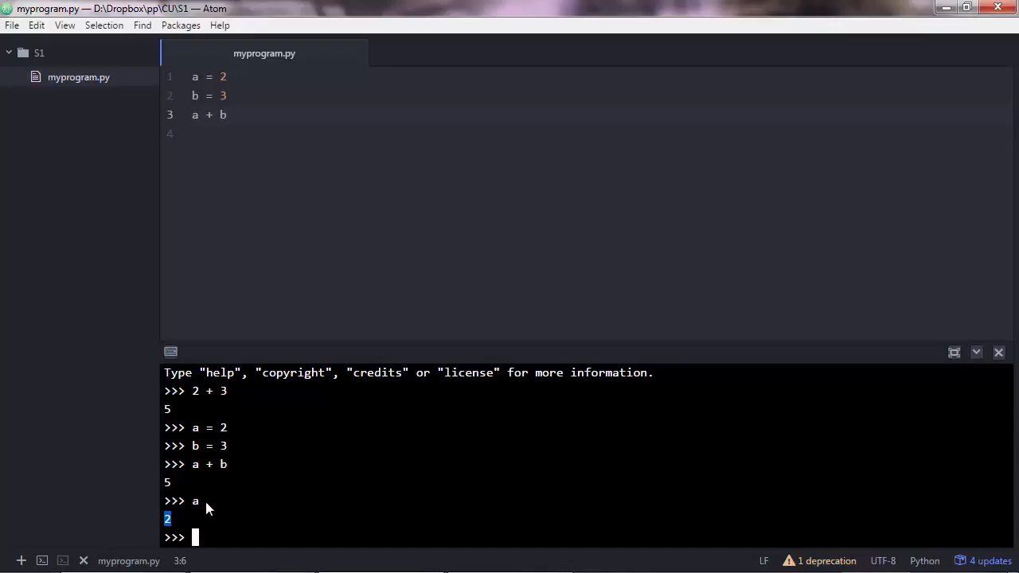
mouse_move(255, 433)
type("print(")
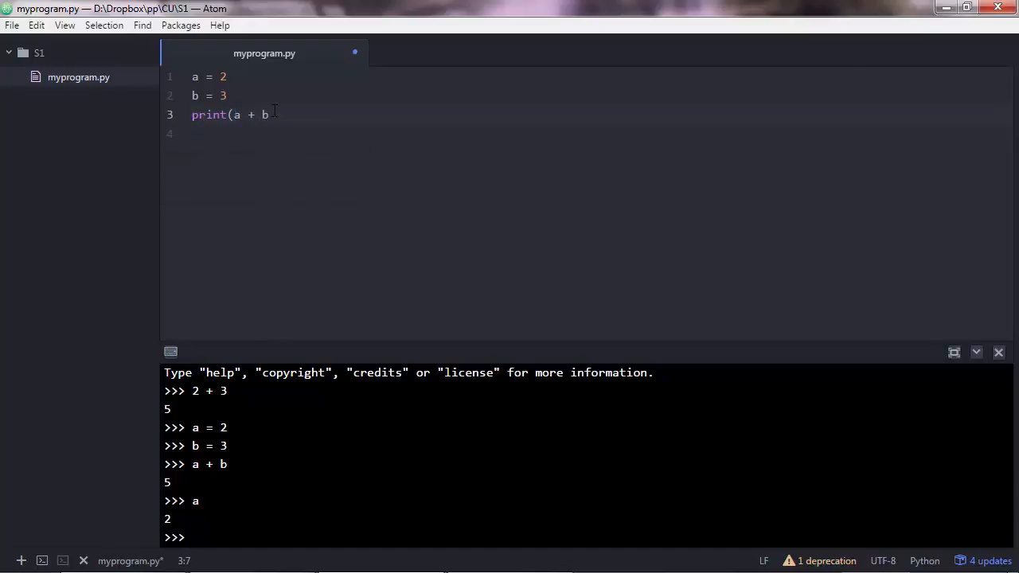
Change line 3 to print(a + b) so running myprogram.py outputs 5.
type(")")
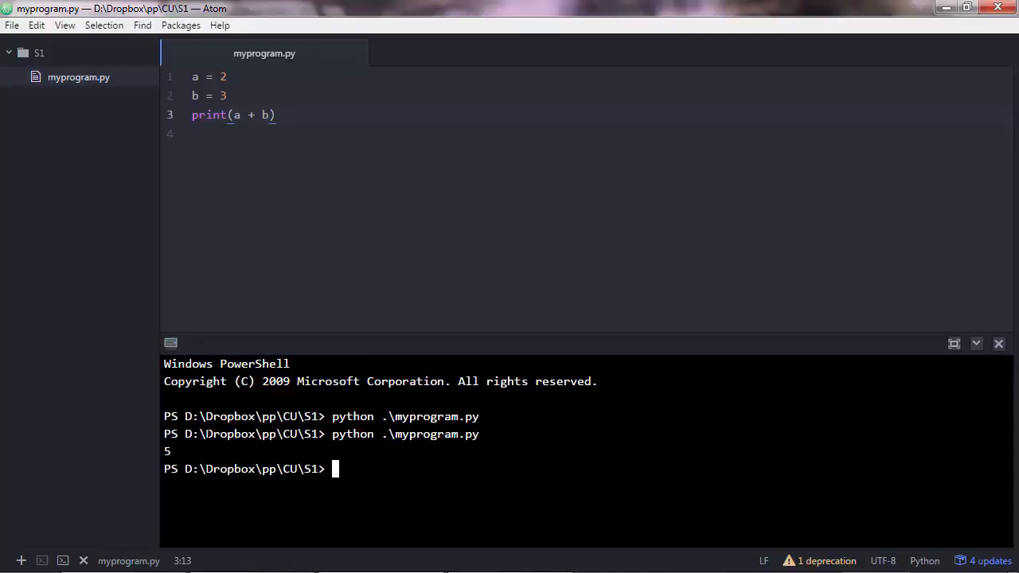
mouse_move(202, 270)
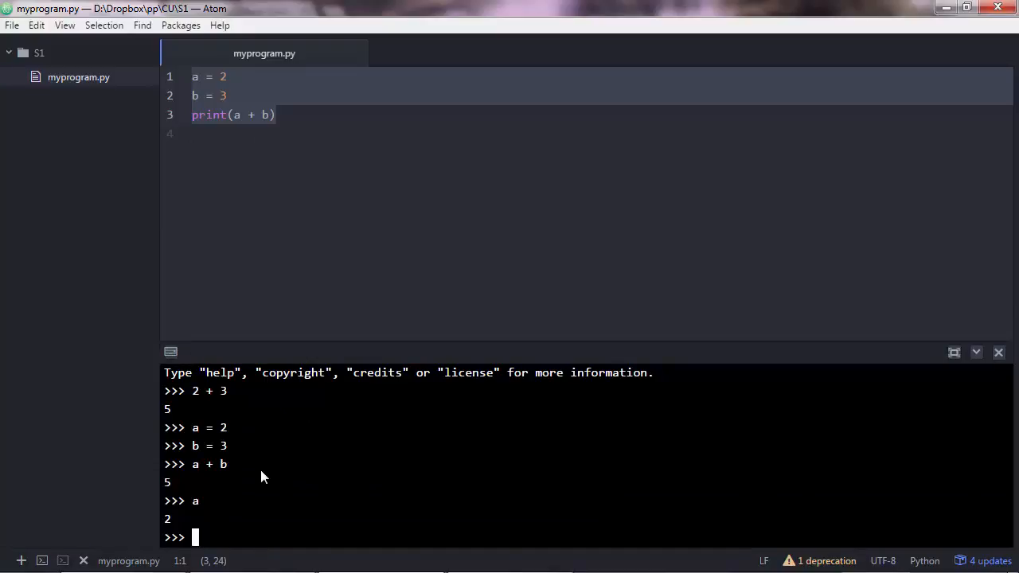
Check with type() that 2 is an int and 2.4 is a float.
type("type(")
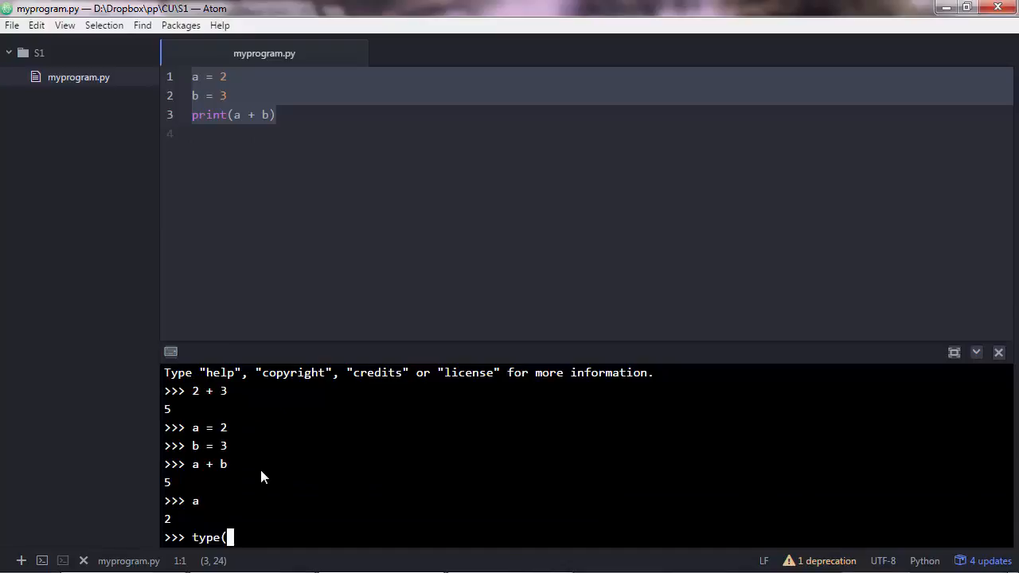
type("2")
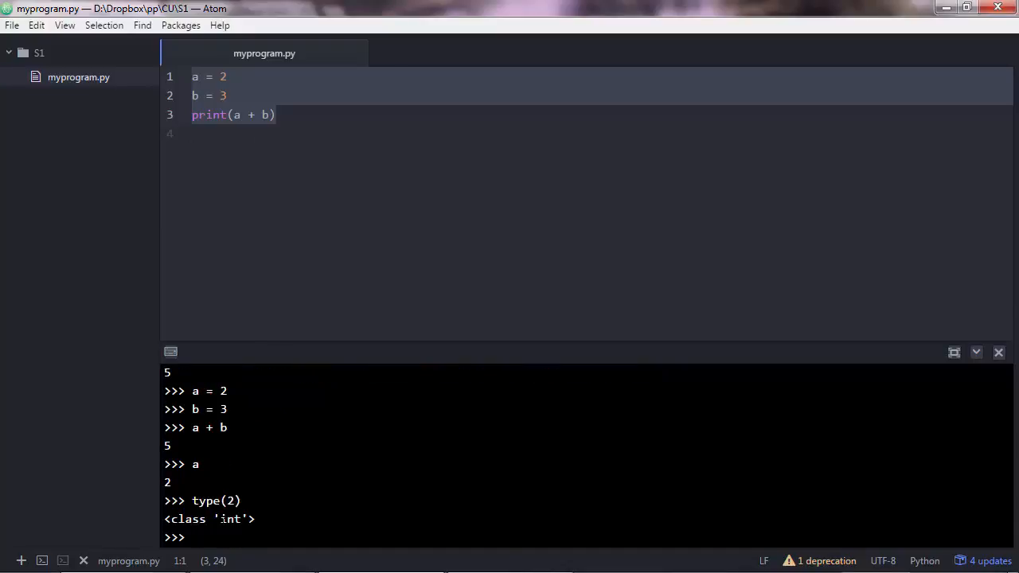
double_click(233, 519)
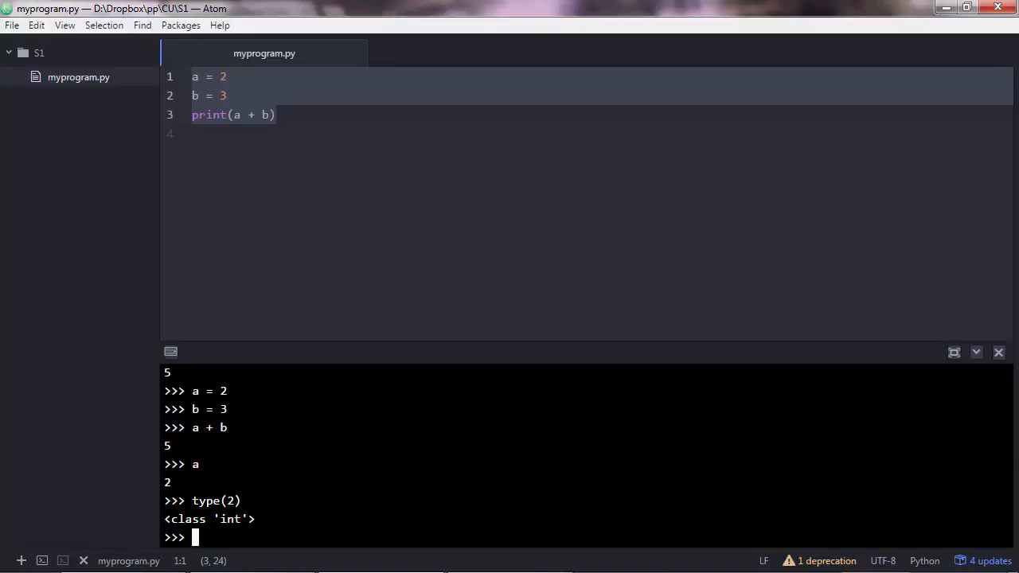
type("2.4")
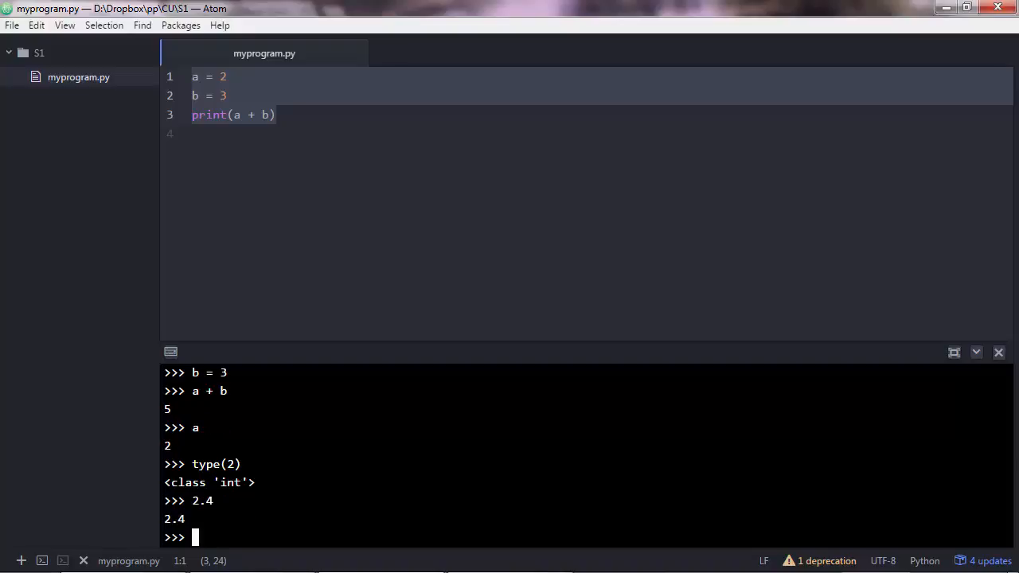
type("2.4")
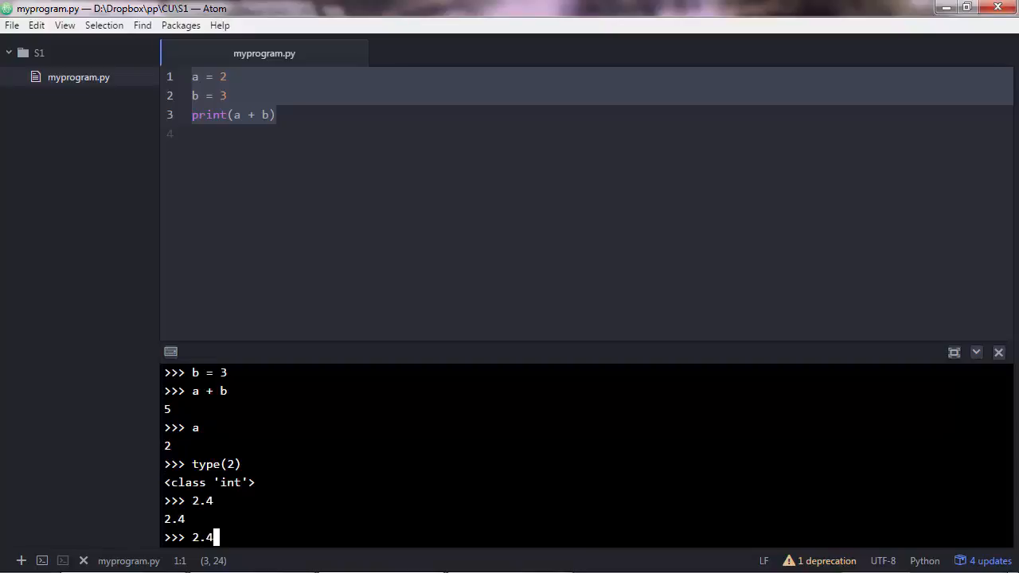
type("type(2.")
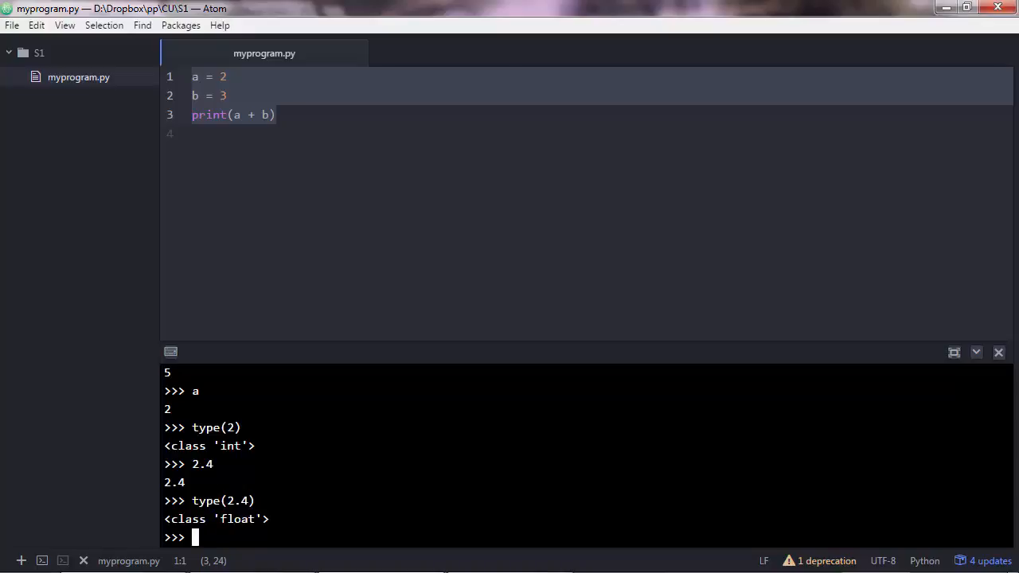
Show that "2" is a str and that "2" + 3 raises a TypeError.
type("type(")
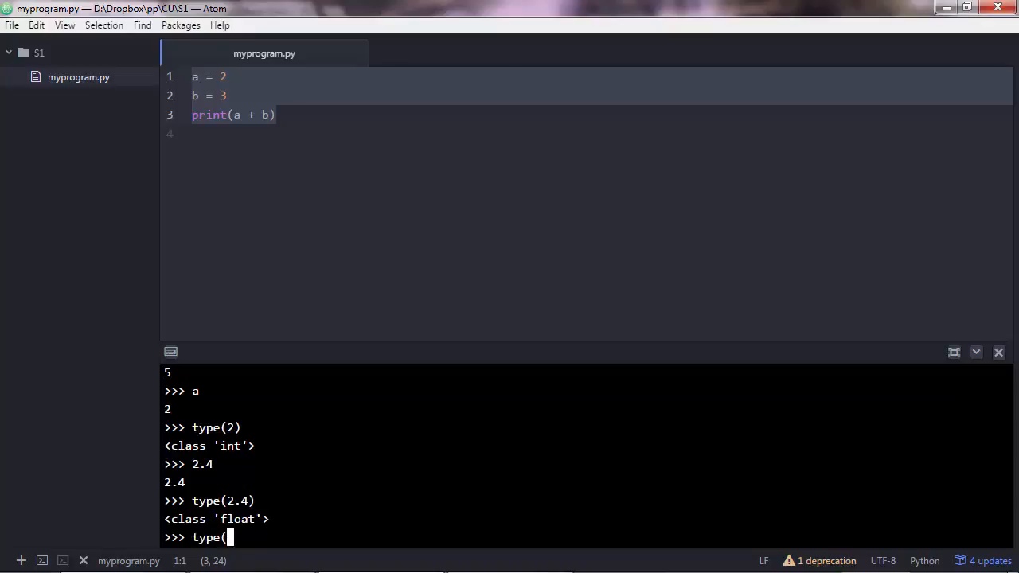
type("\"2")
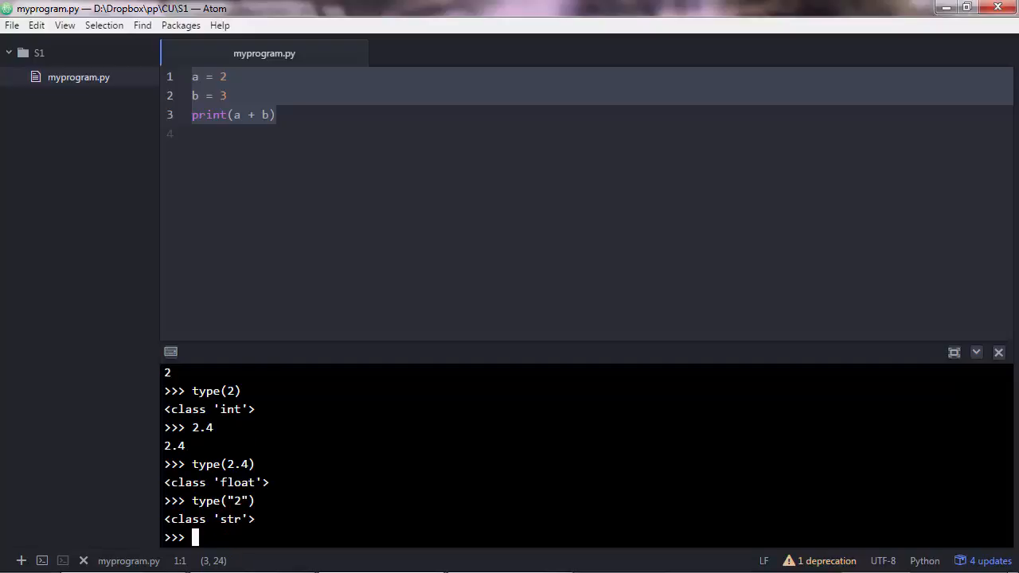
type("\"\"")
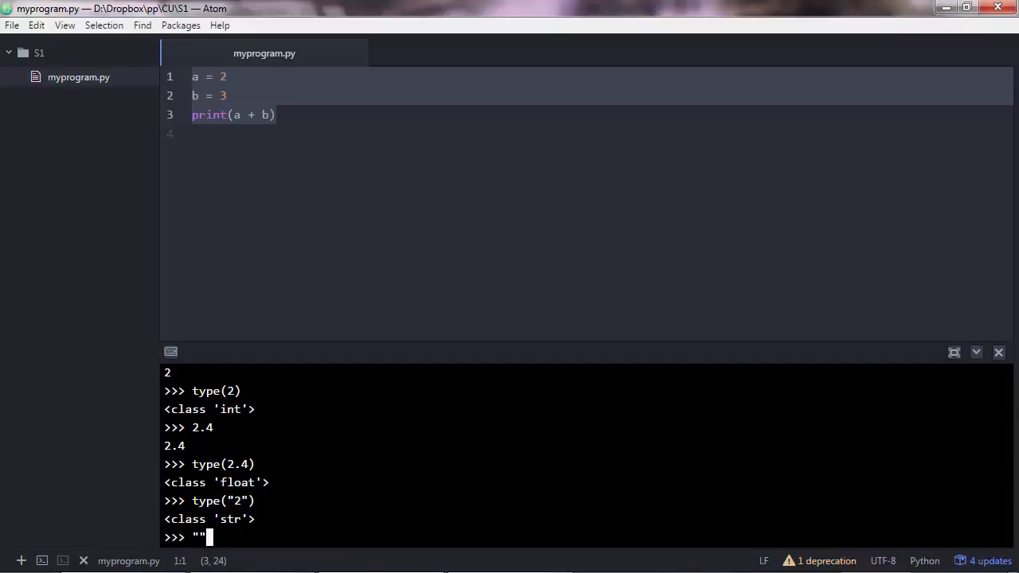
type("2")
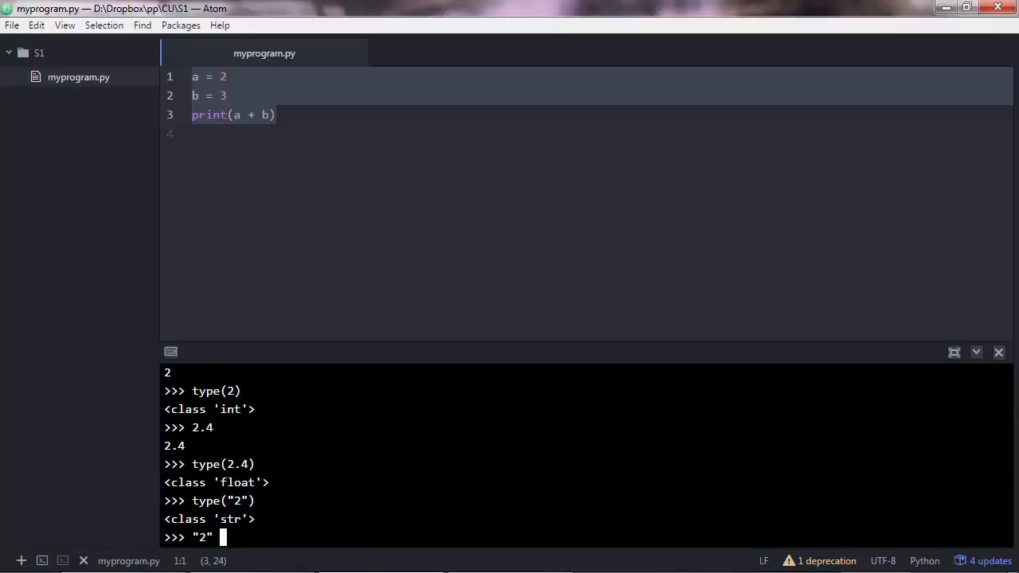
type("+ 3")
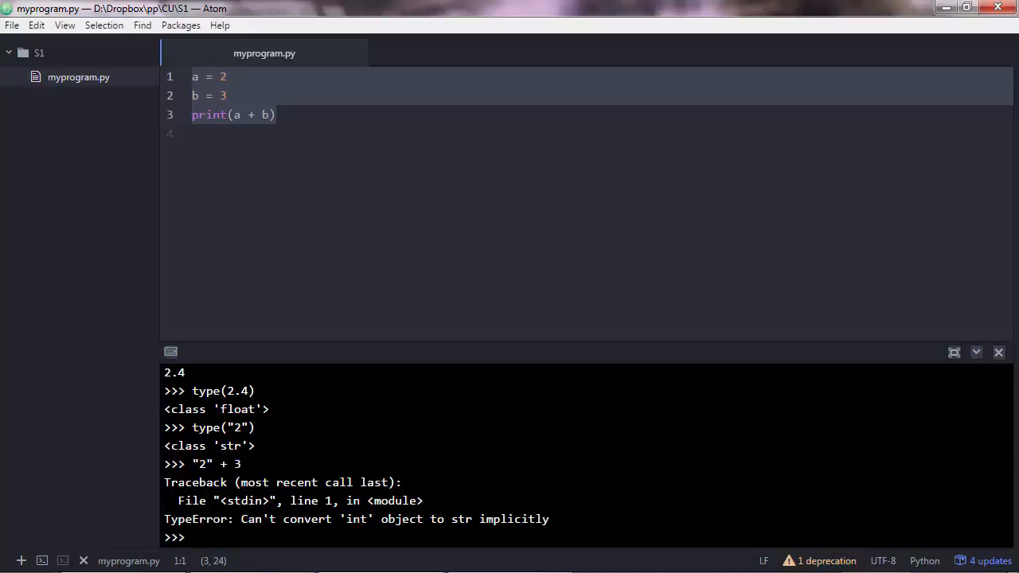
Concatenate "2" + "3" to get '23' and "2a" + "3b" to get '2a3b'.
type("\"2\"")
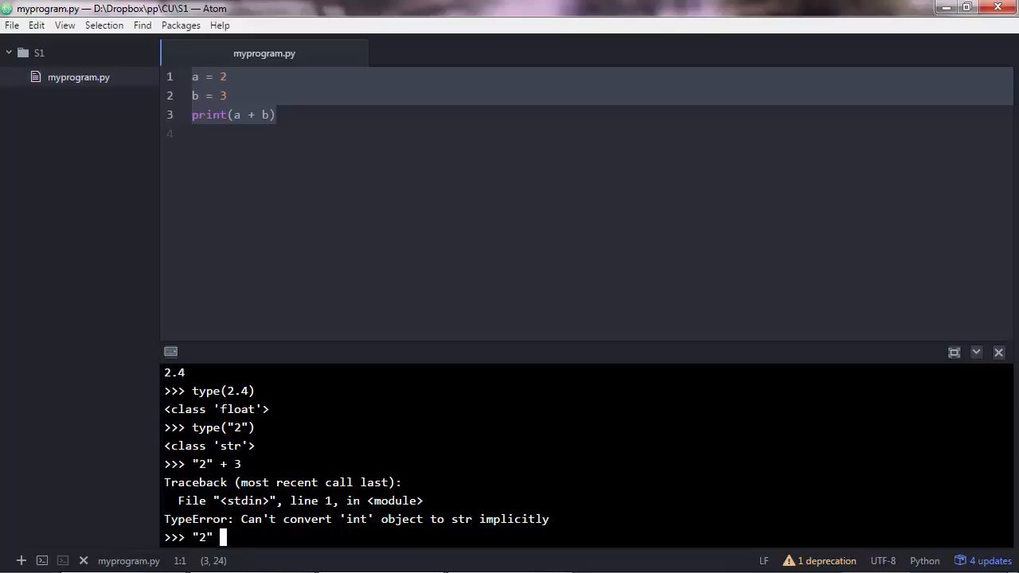
type("+ \"3\"")
type("\"2a\" + \"3b\"")
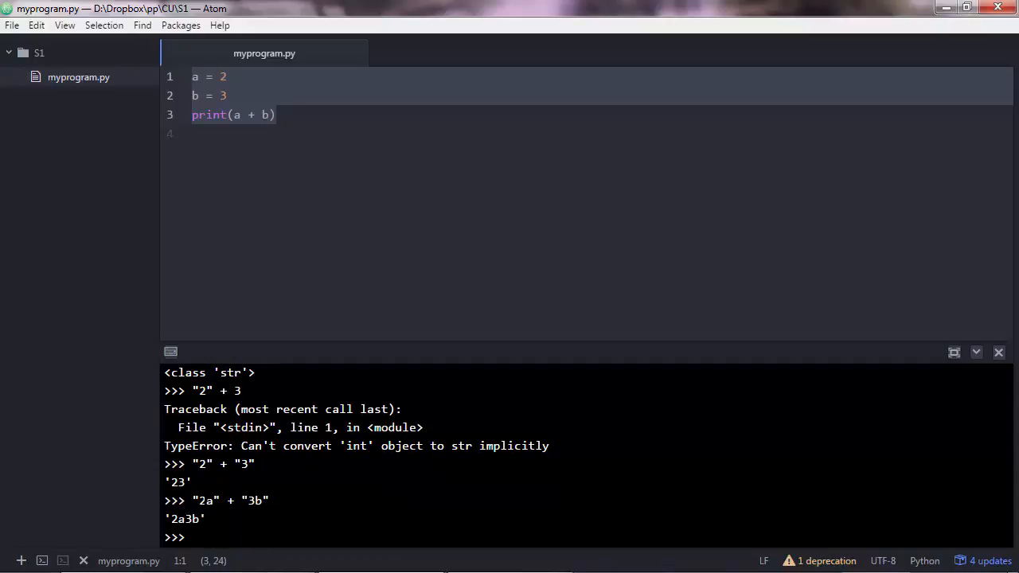
double_click(207, 500)
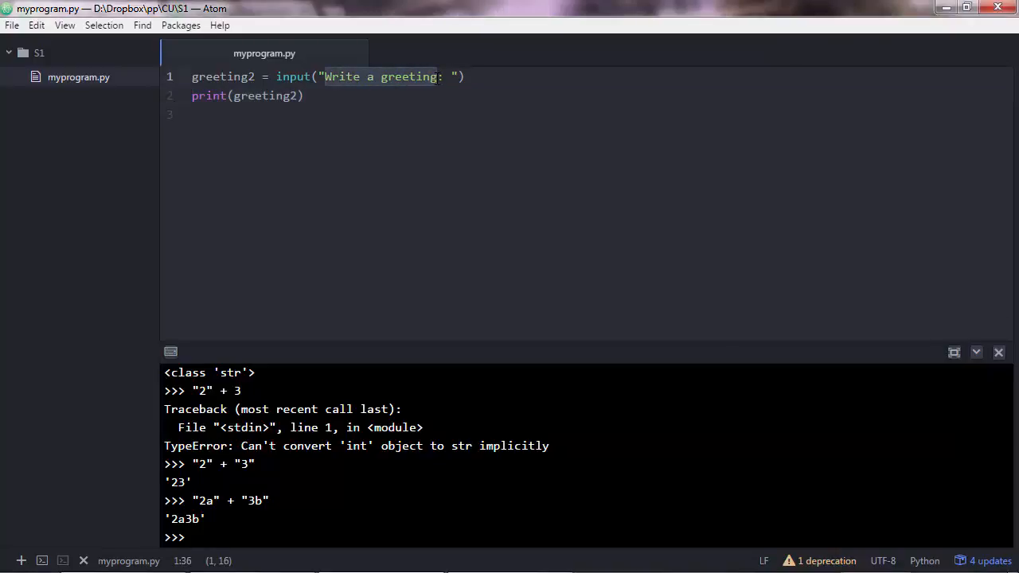
Make line 1 read age = input("Enter your age: ").
type("Enter your")
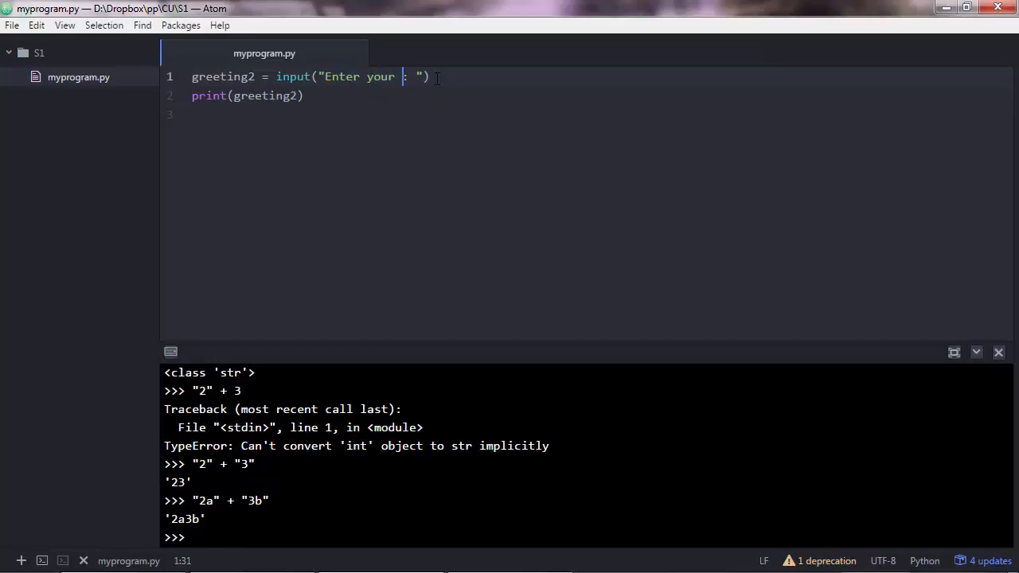
type("age")
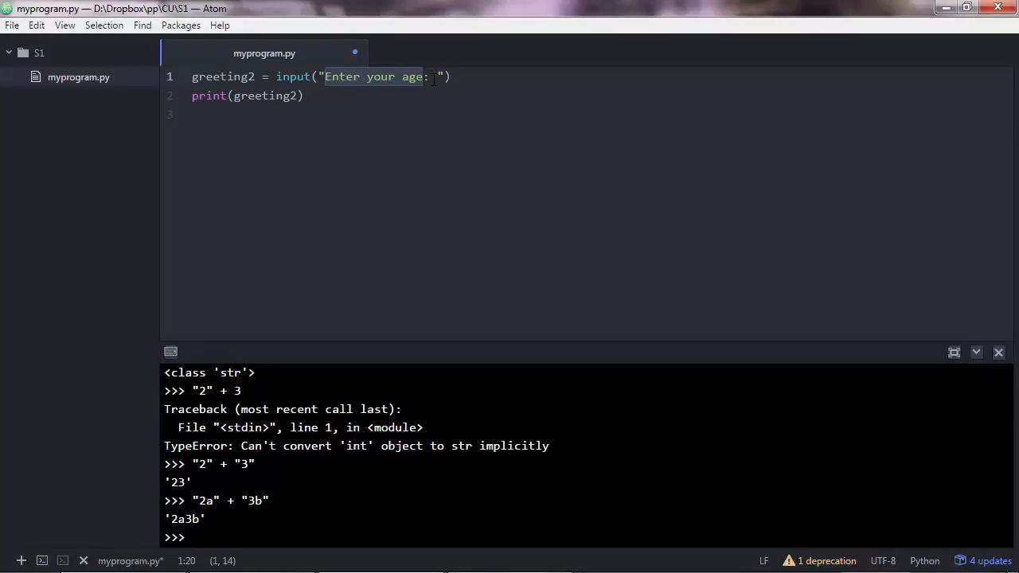
left_click(230, 77)
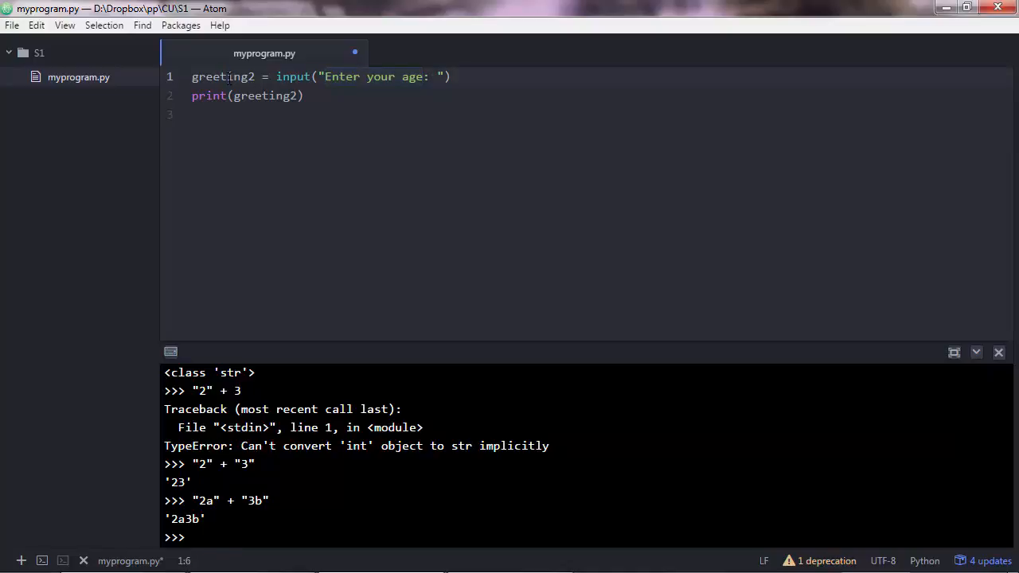
type("age")
left_click(248, 95)
type("new")
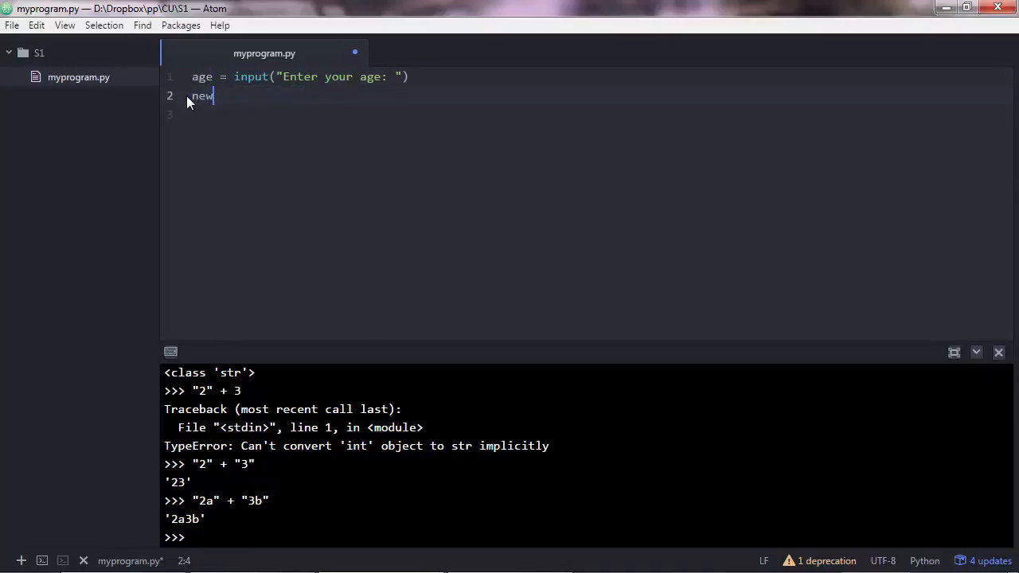
Add new_age = age + 50 and print(new_age) below it.
type("_age =")
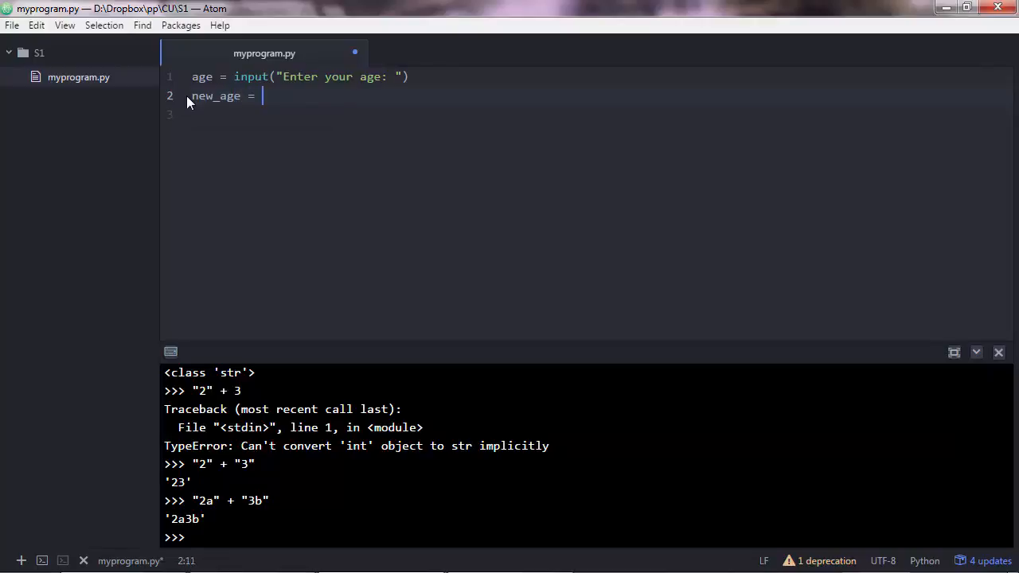
type("age")
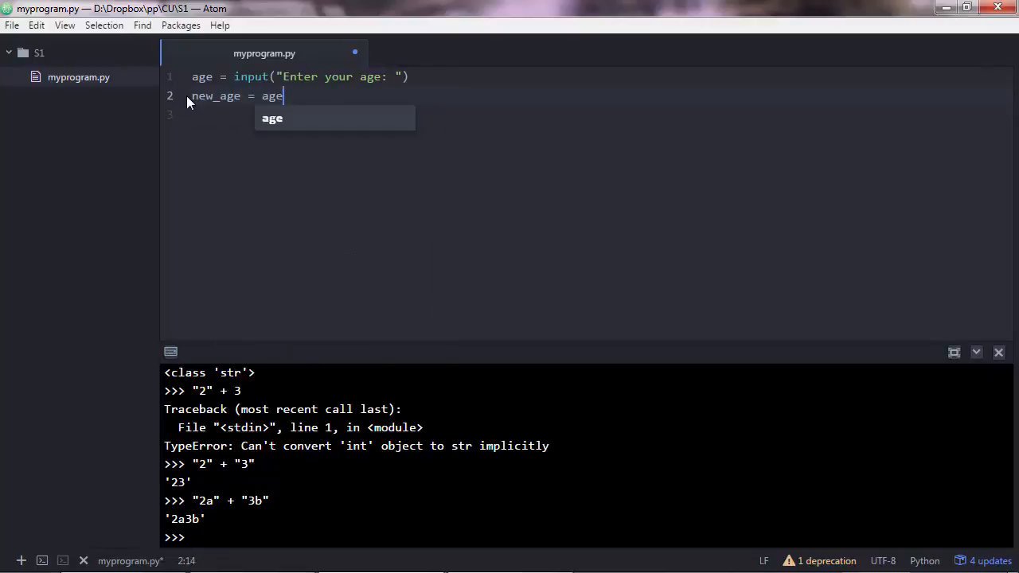
type("+ 50")
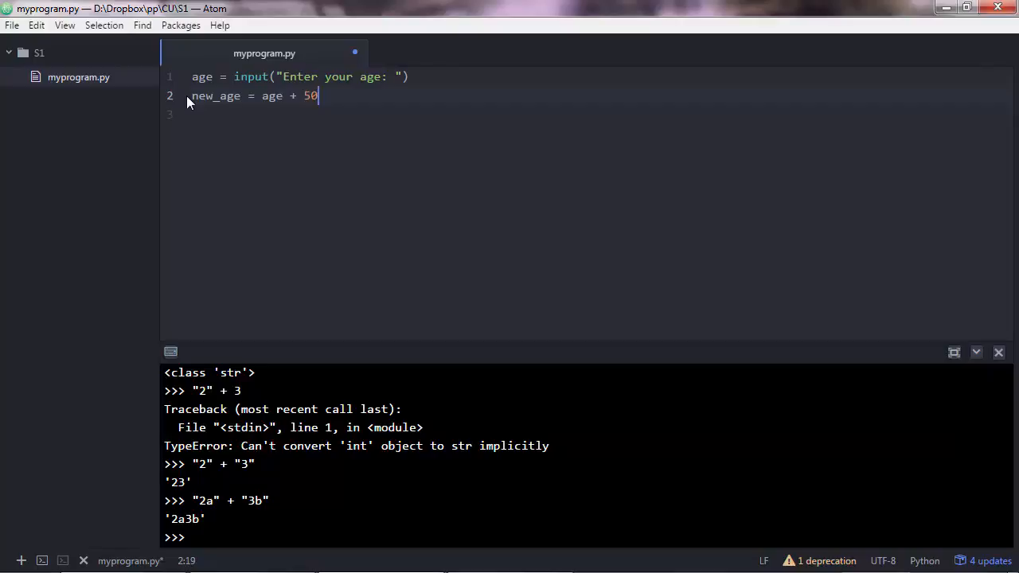
type("pri")
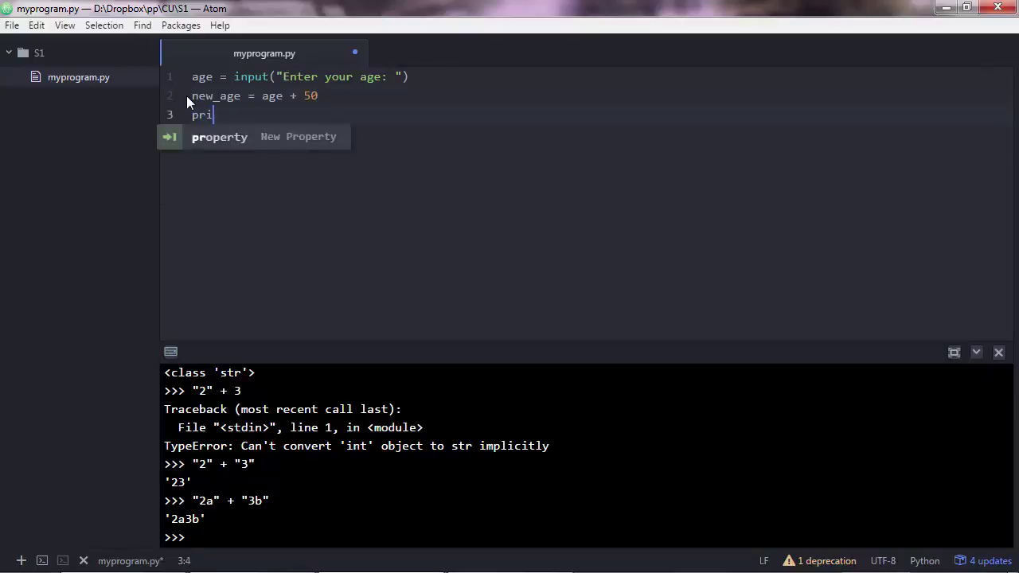
type("nt(new)")
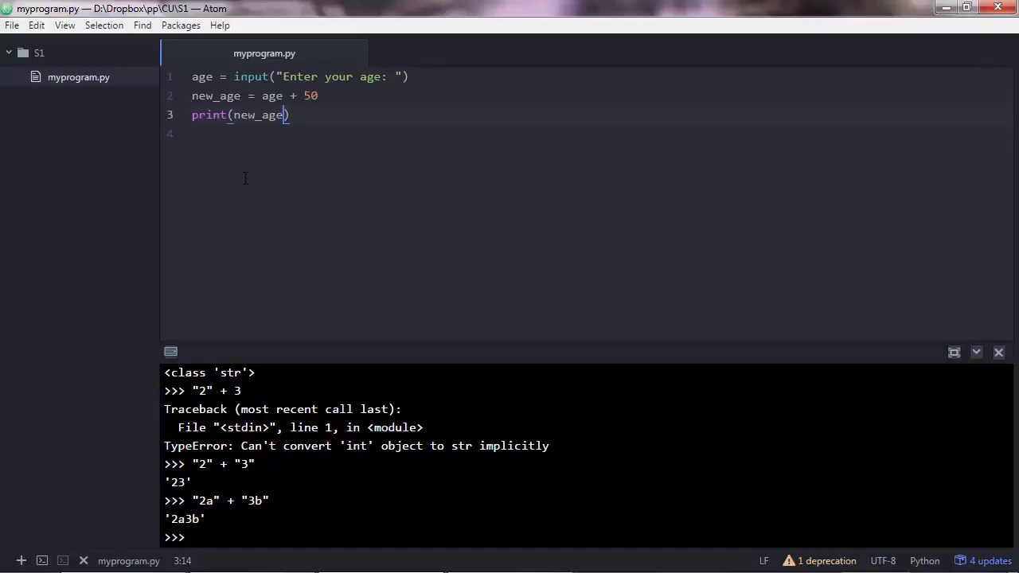
mouse_move(226, 291)
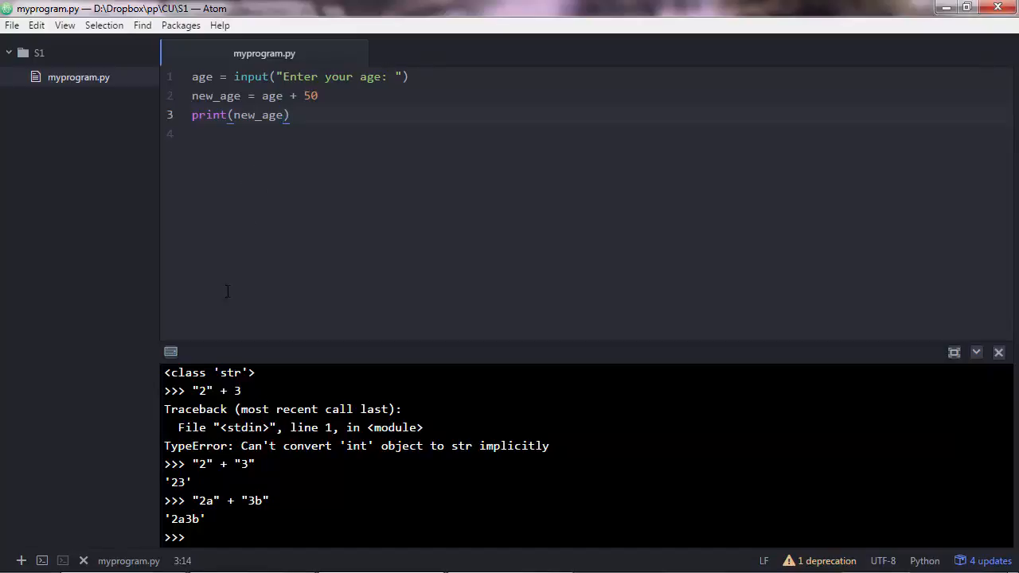
mouse_move(62, 567)
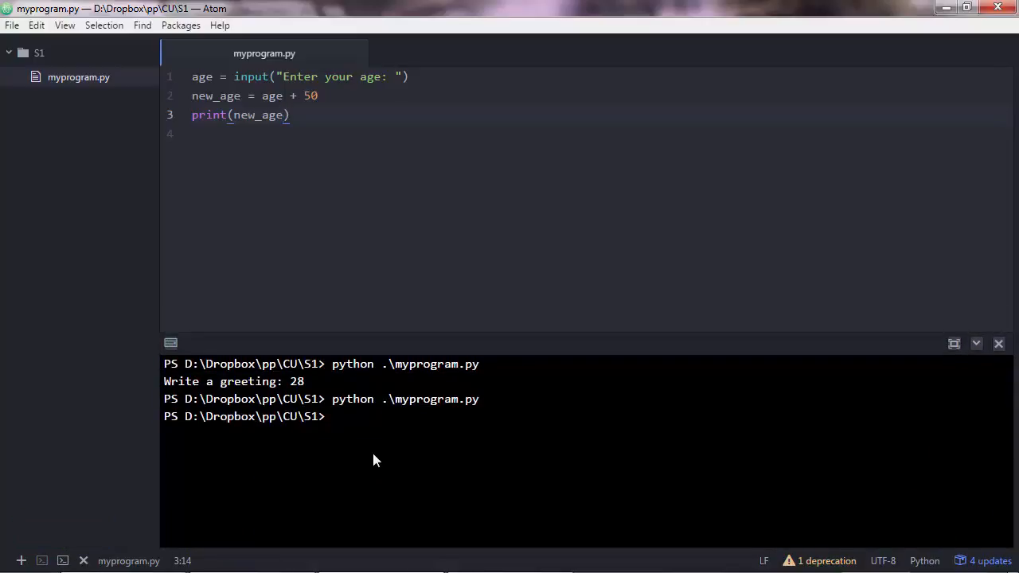
Run python .\myprogram.py with age 28, hitting a TypeError on age + 50.
type("pyth")
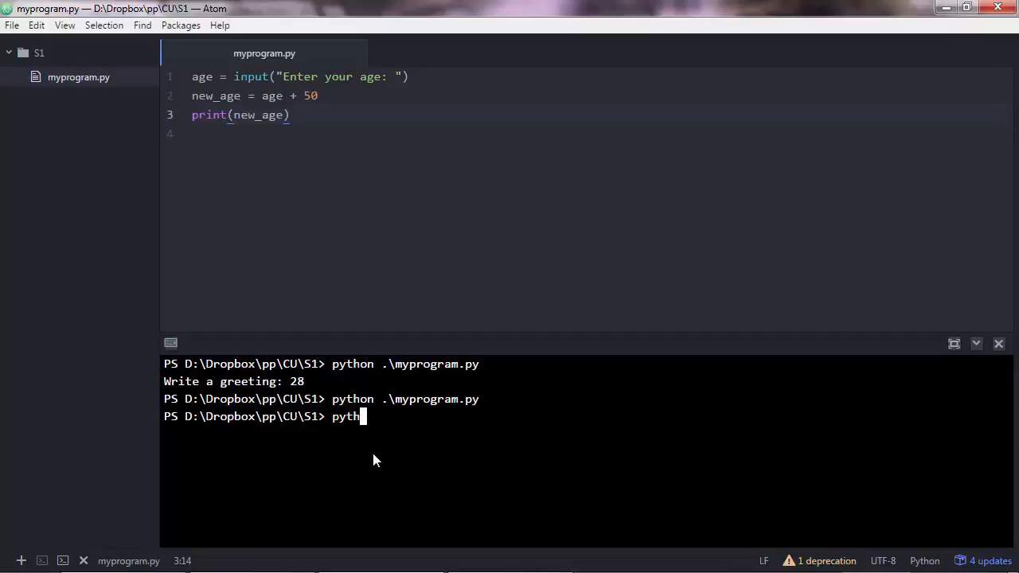
type("on .\\myprogram.py")
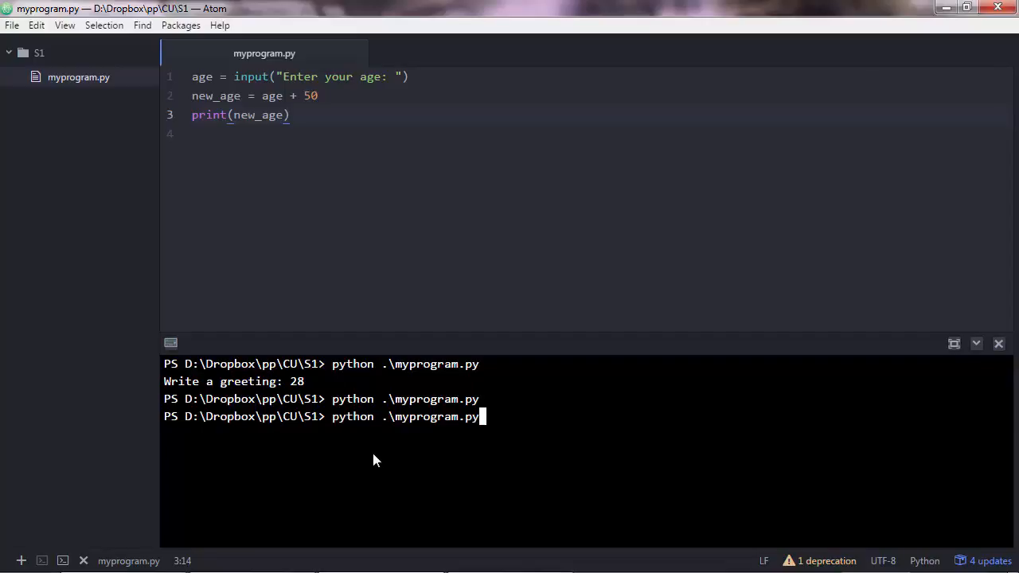
key("Enter")
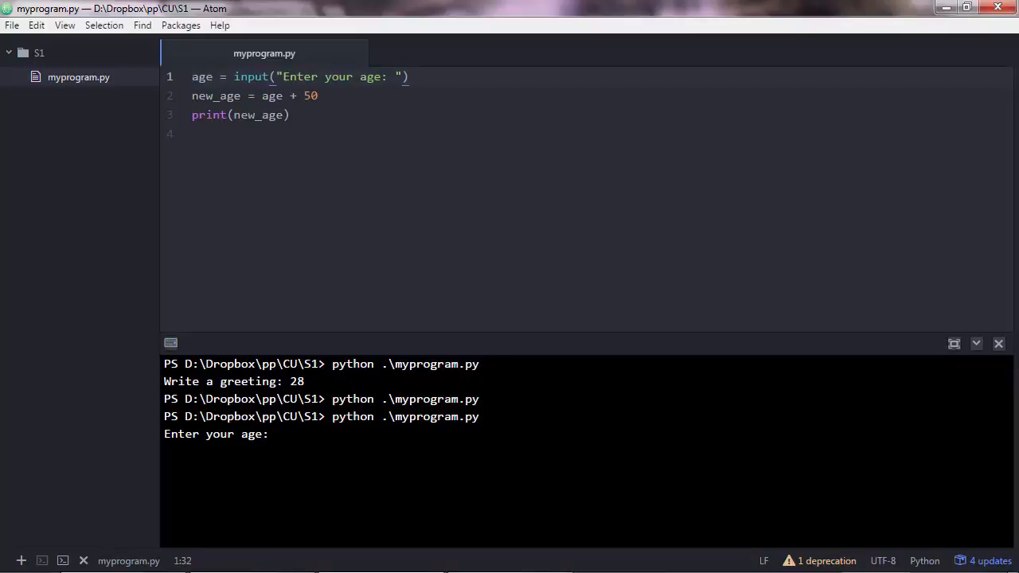
type("28")
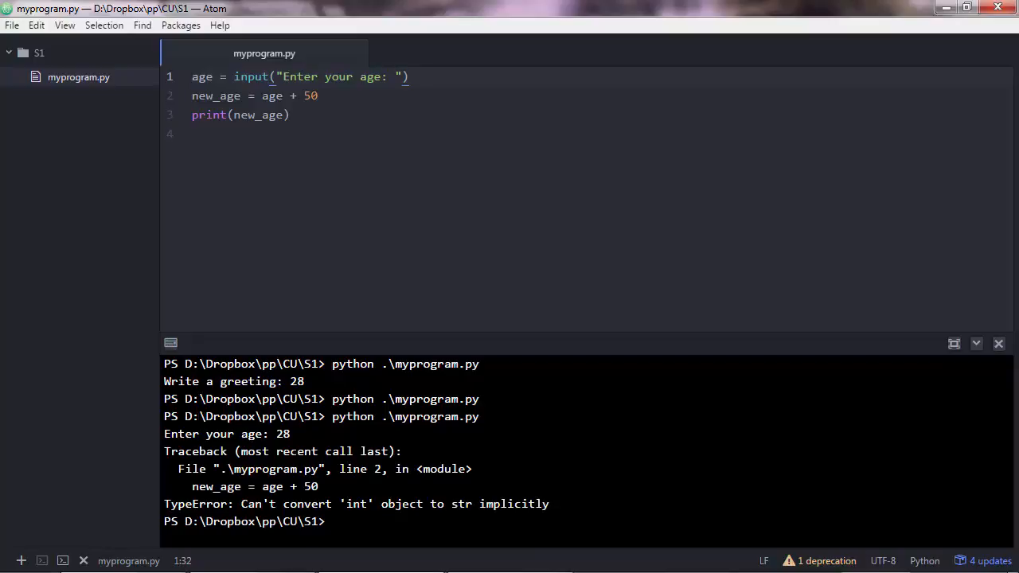
mouse_move(286, 465)
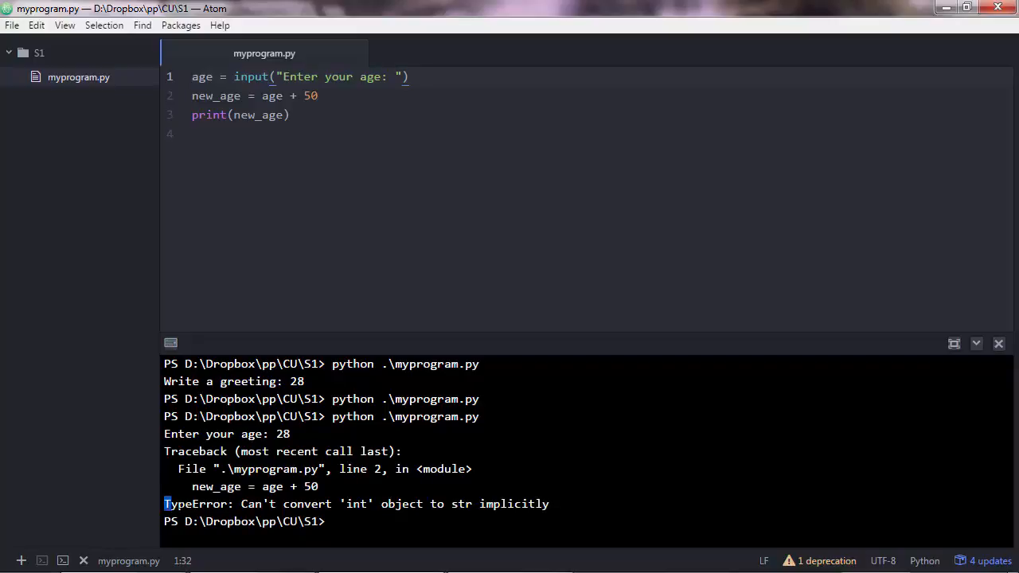
double_click(194, 503)
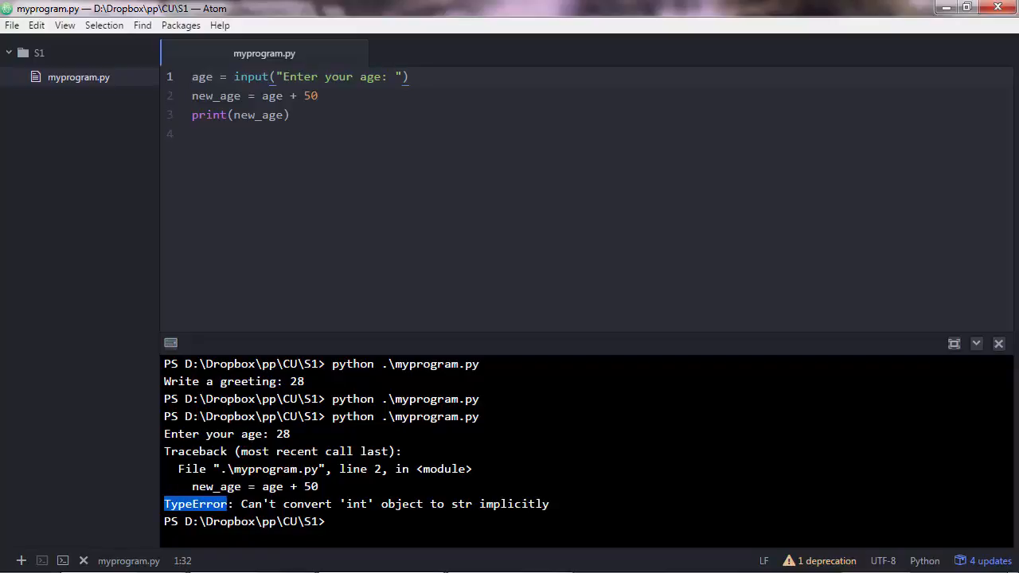
mouse_move(452, 491)
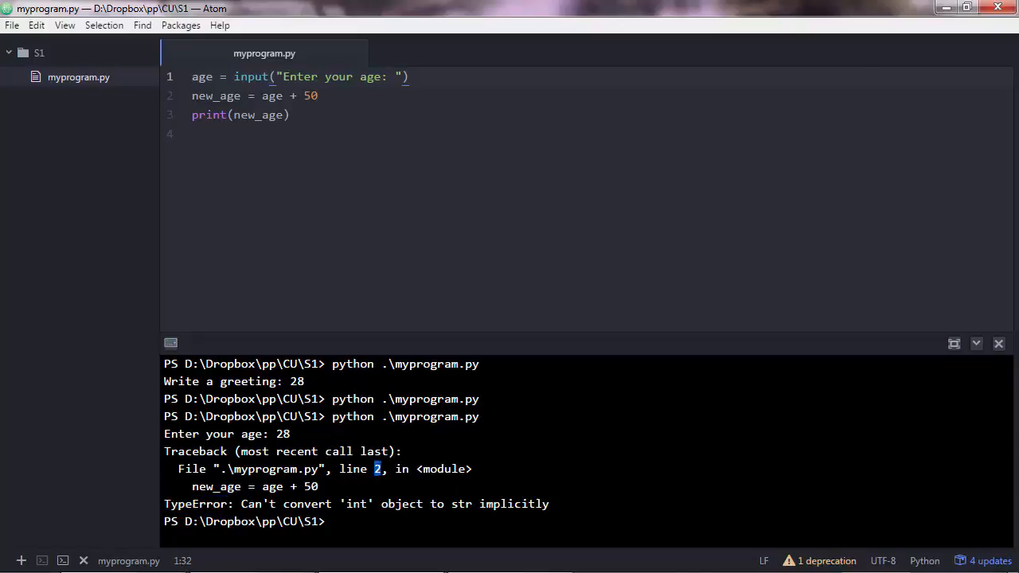
left_click_drag(162, 452, 547, 503)
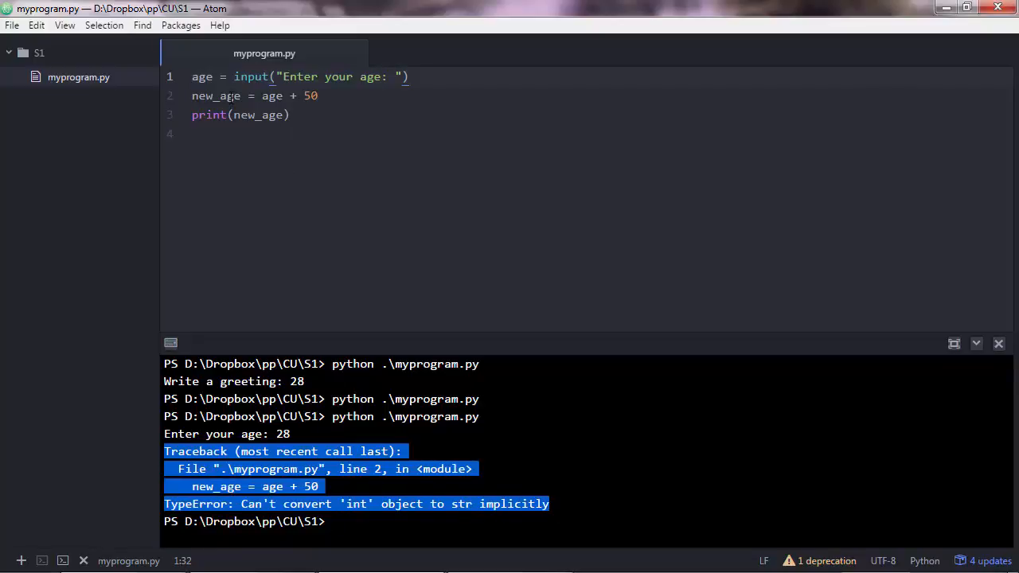
left_click(215, 96)
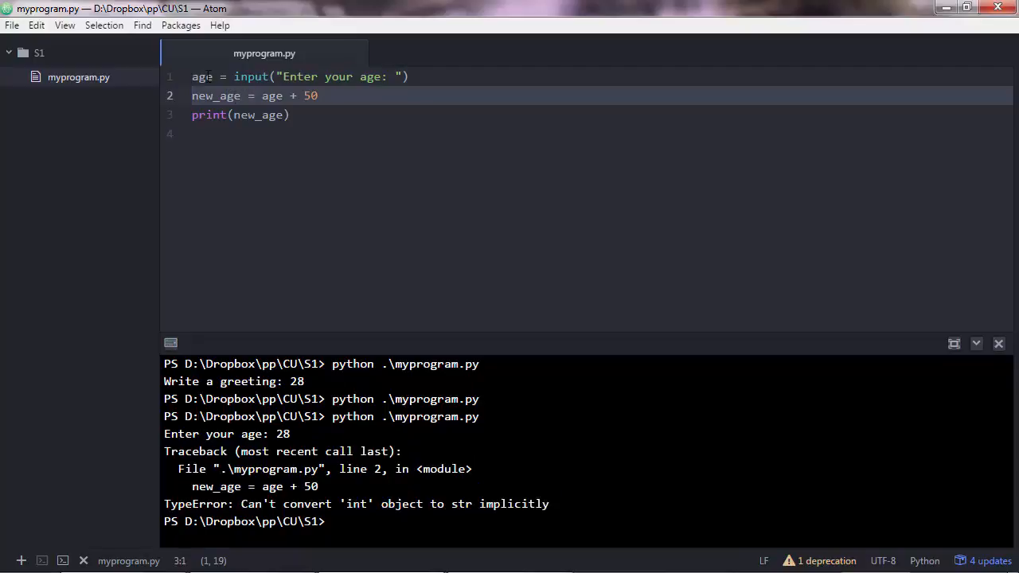
double_click(200, 77)
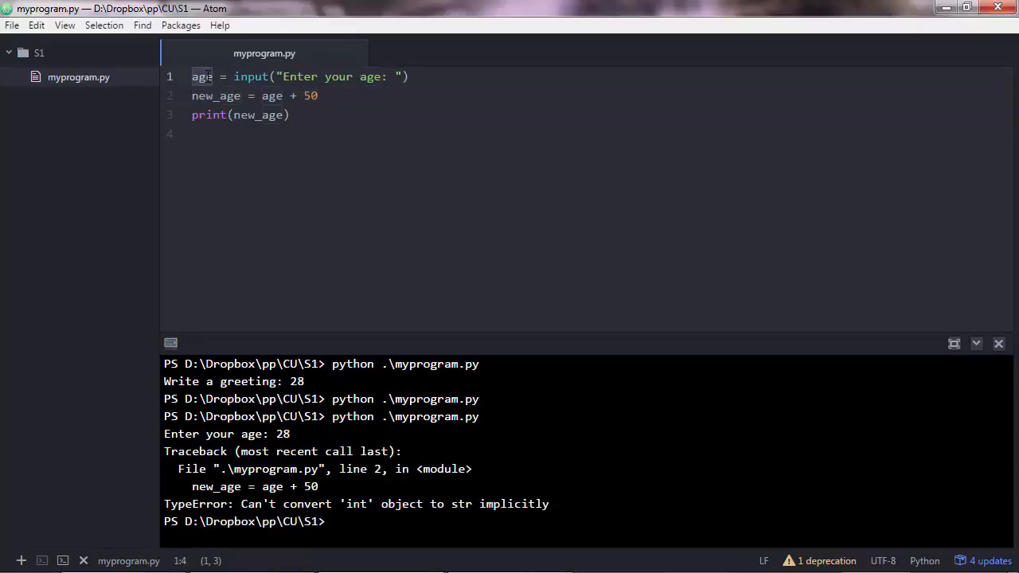
double_click(201, 76)
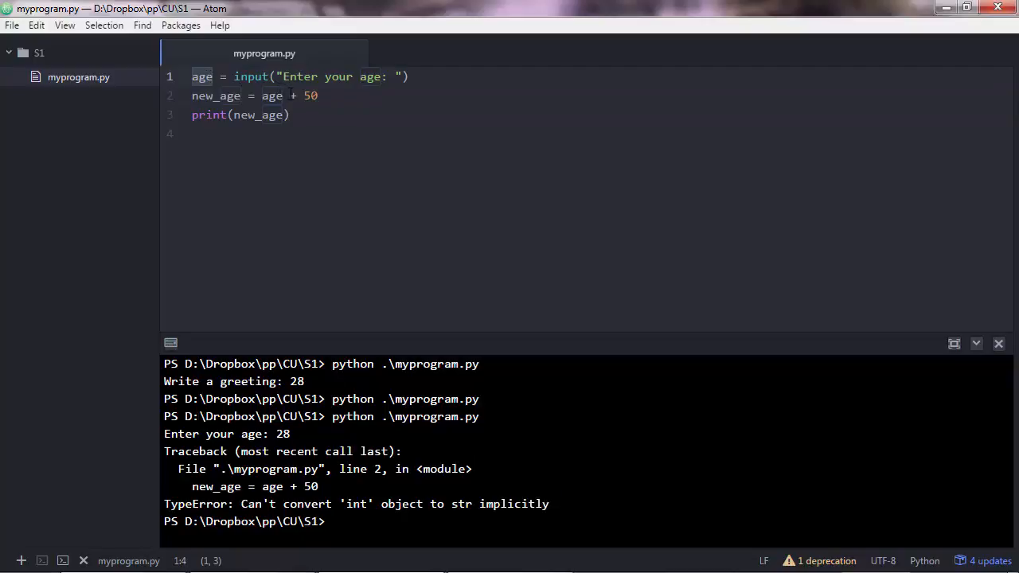
left_click(293, 95)
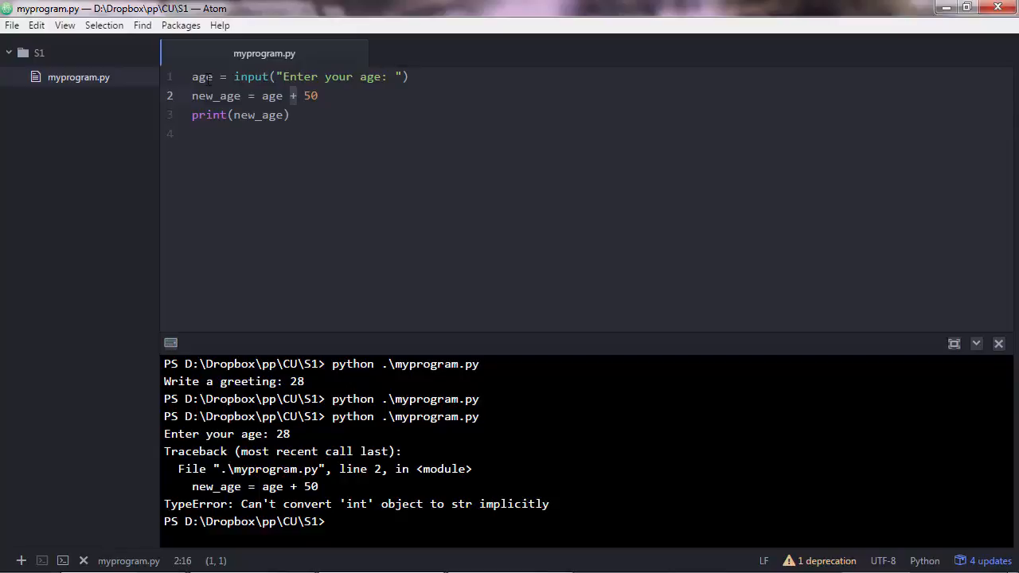
double_click(249, 76)
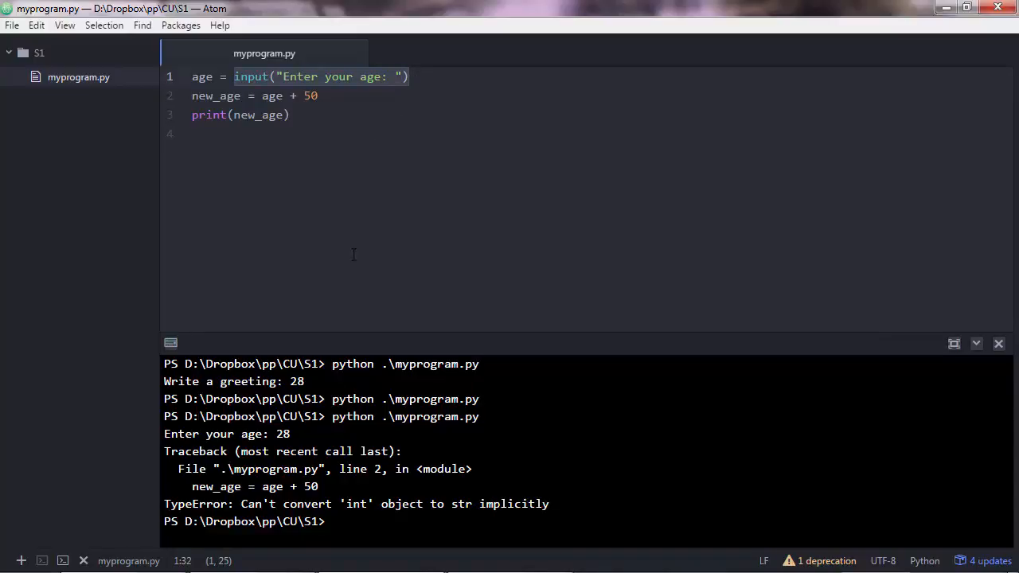
double_click(283, 433)
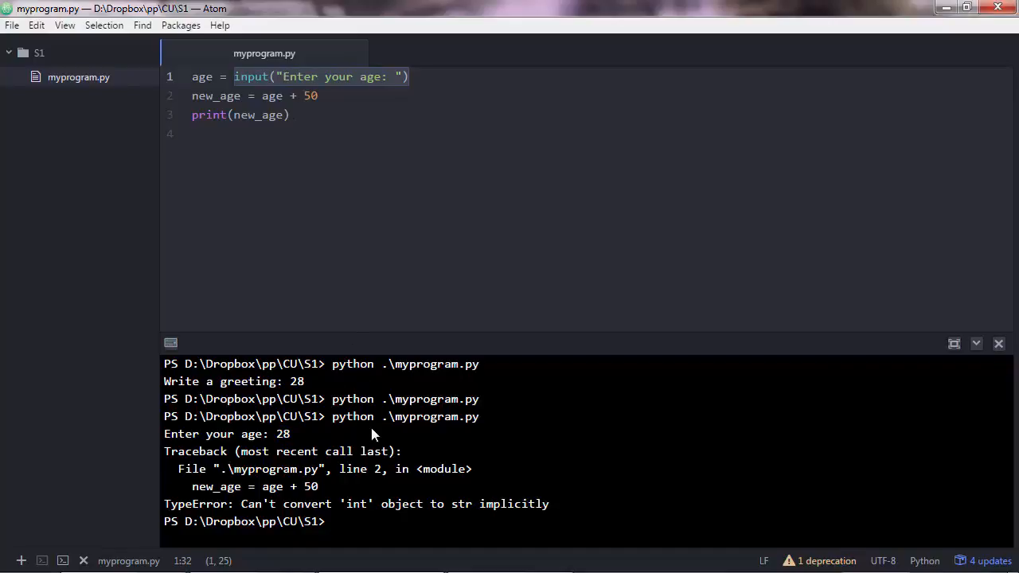
type("\"28")
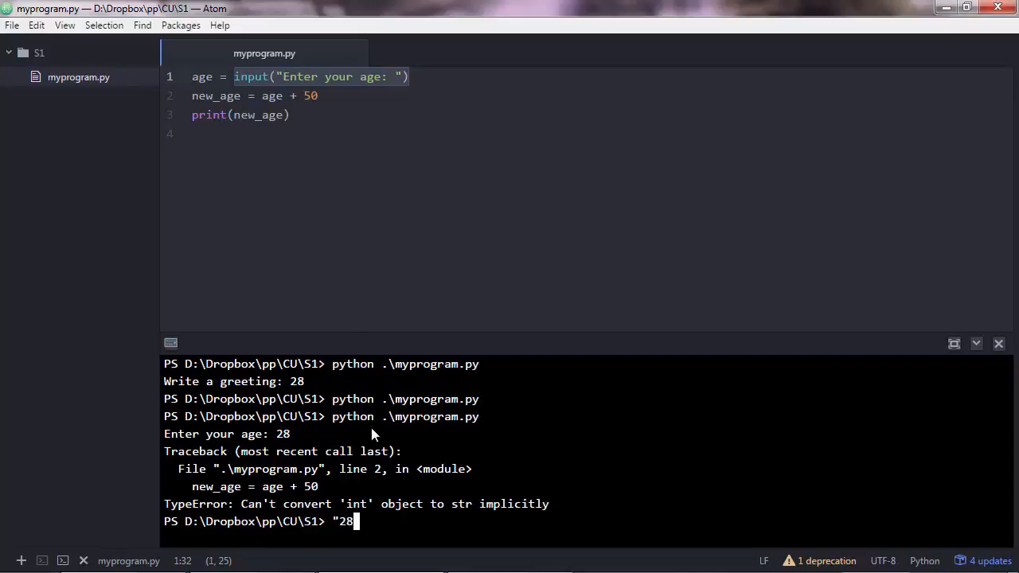
type("\" + 5")
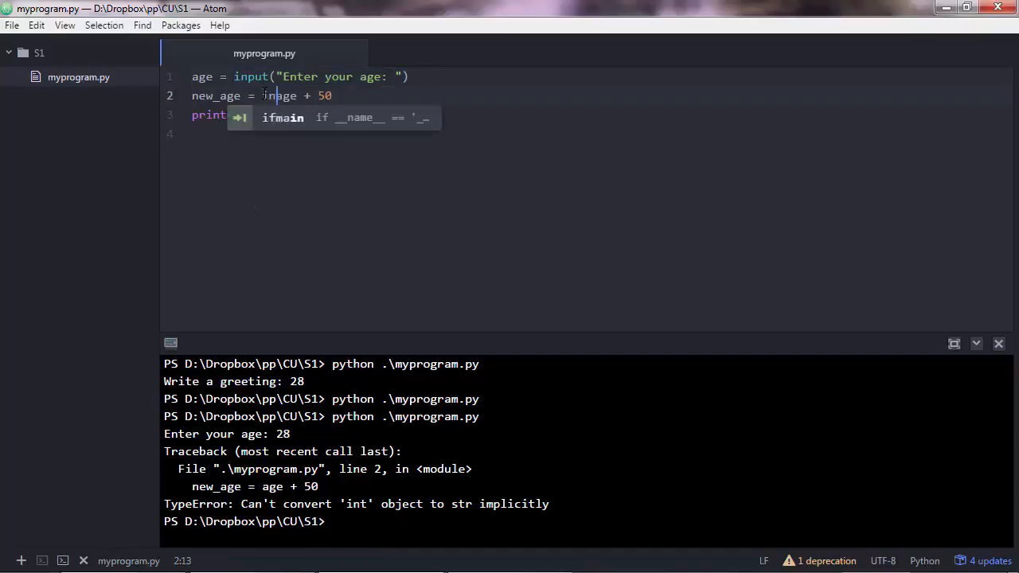
Change line 2 to new_age = int(age) + 50 so age 28 prints 78.
type("int(")
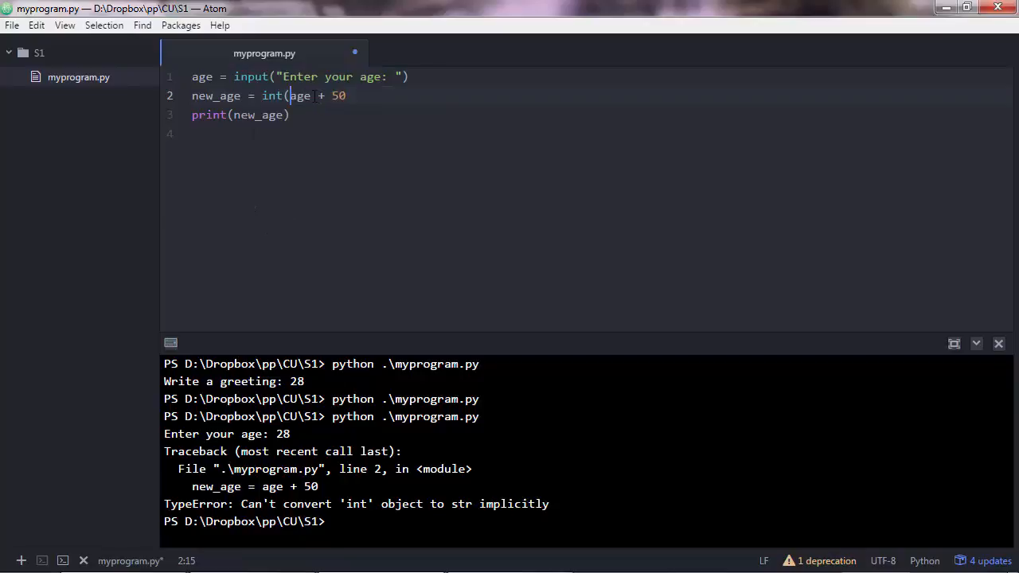
type(")")
left_click(588, 520)
type("python .\\myprogram.py")
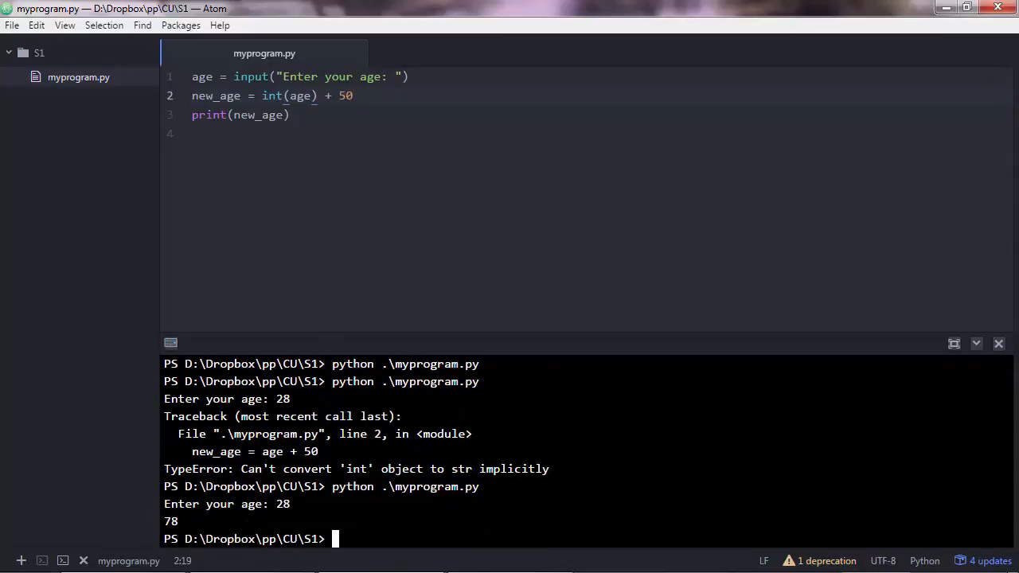
double_click(171, 522)
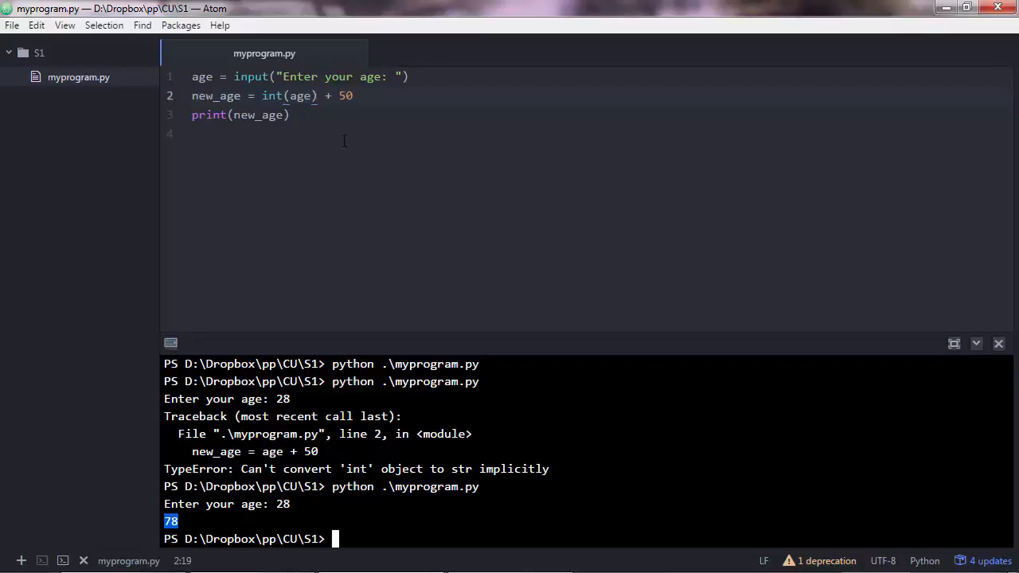
Change line 2 to int(age) + str(50), raising a TypeError for int plus str.
type("str")
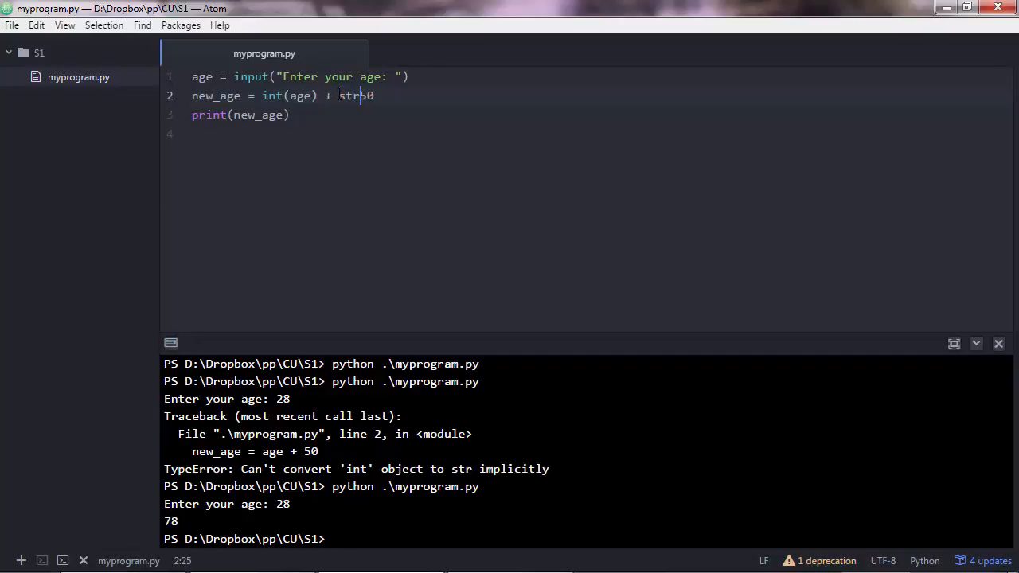
type("(")
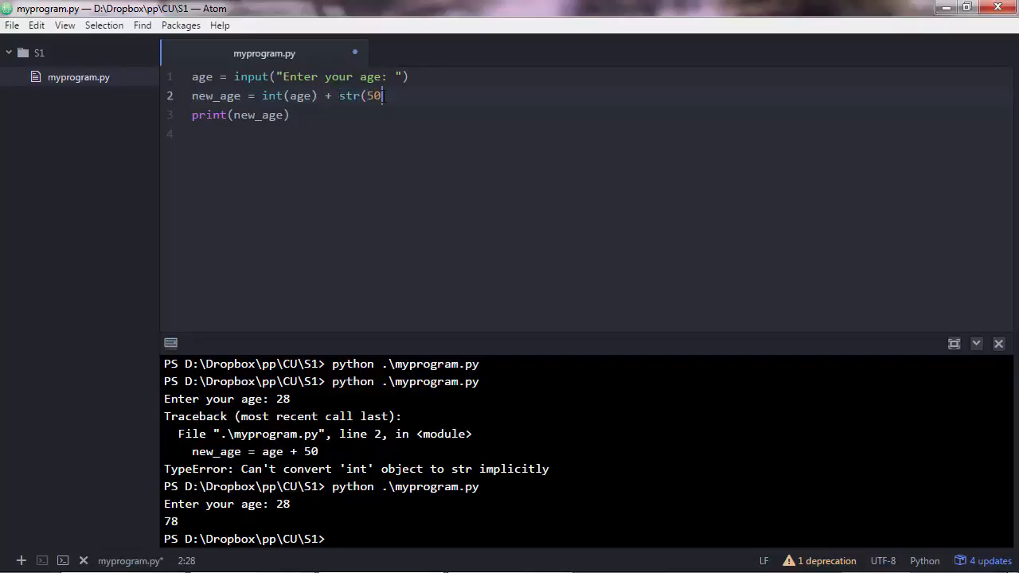
type(")")
left_click(588, 538)
type("python .\\myprogram.py")
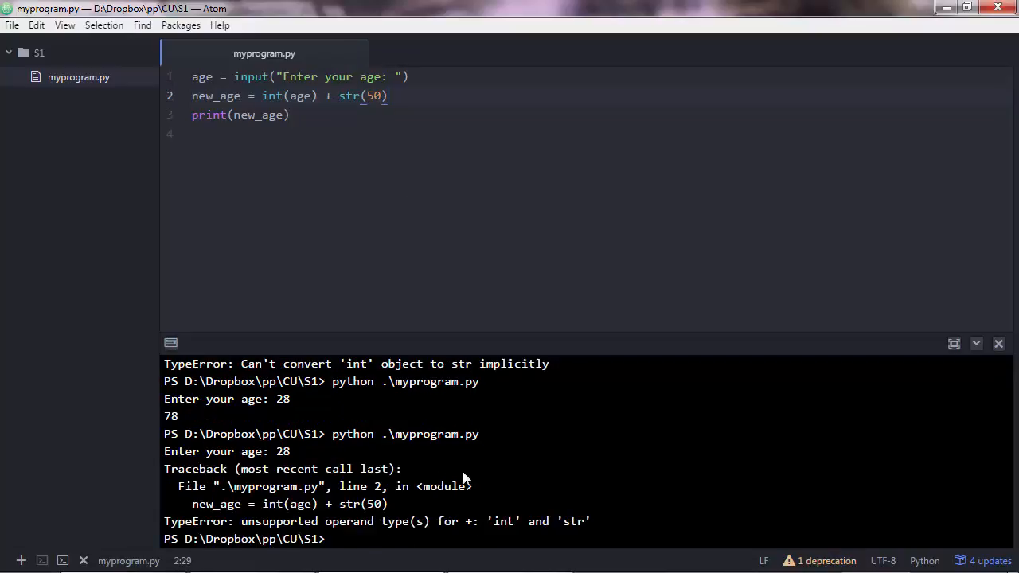
mouse_move(273, 519)
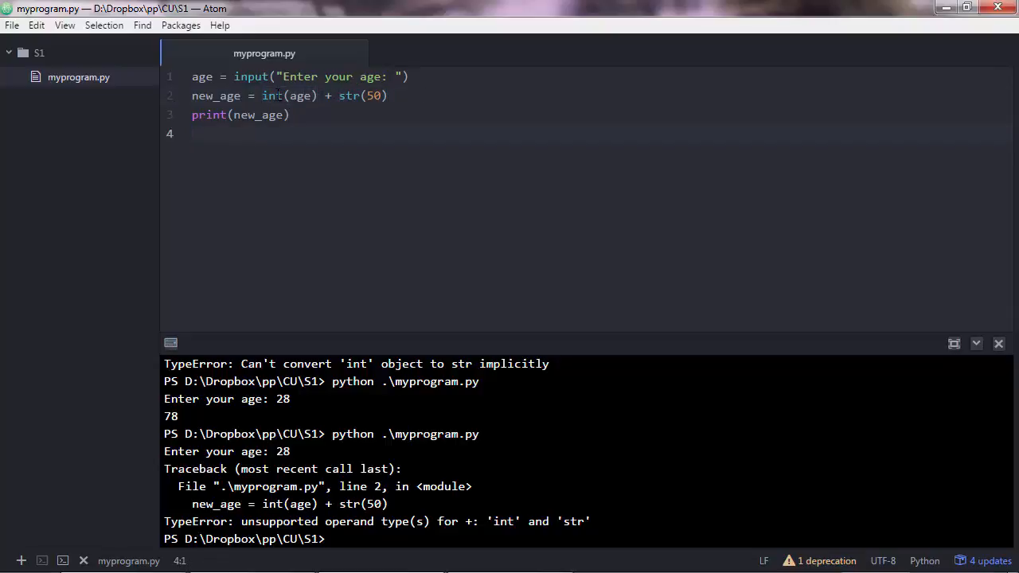
Use float(age) + 50 so age 28 prints 78.0, then begin float(28 in the Python shell.
type("float")
left_click(587, 540)
type("python .\\myprogram.py")
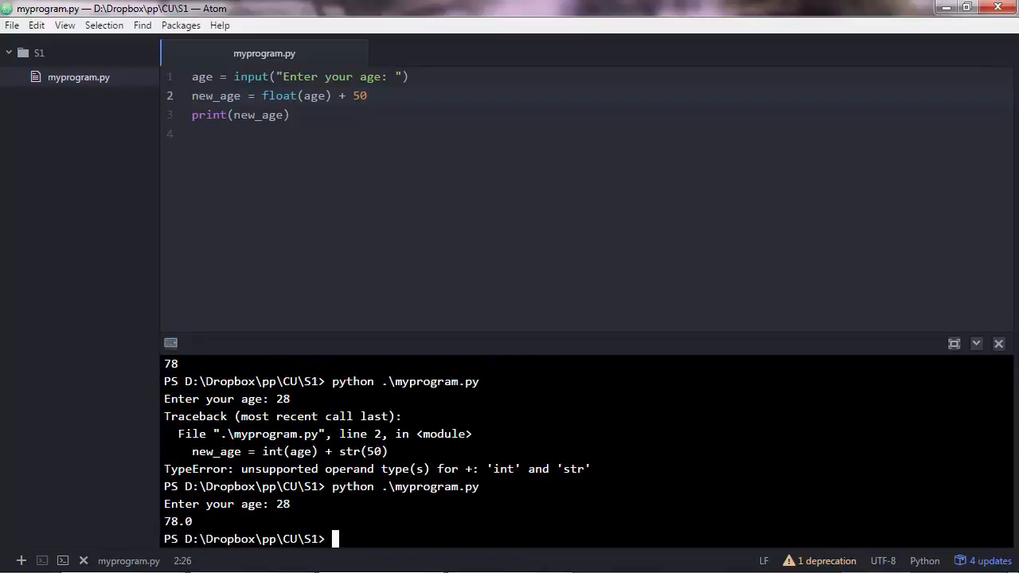
mouse_move(312, 465)
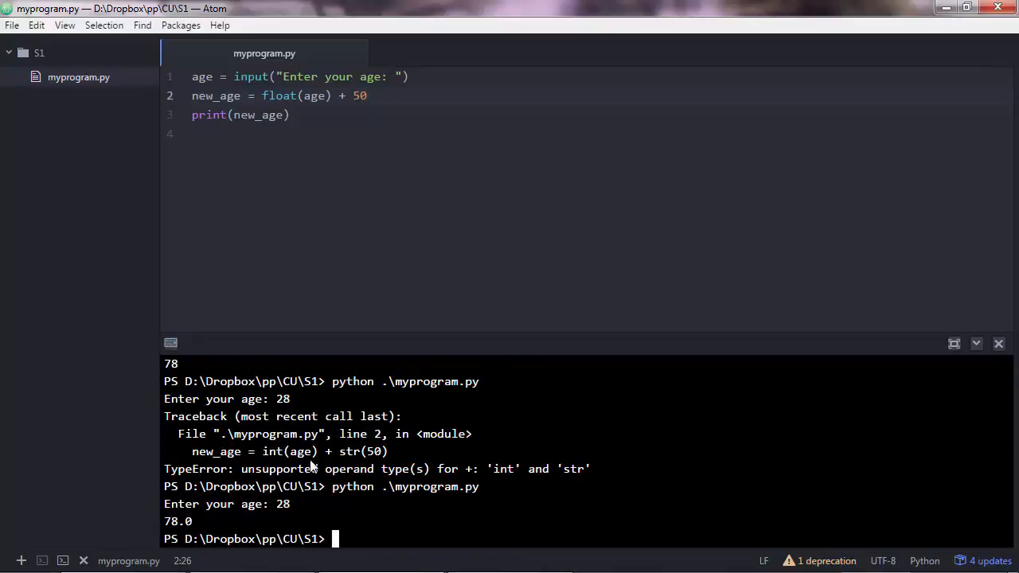
mouse_move(54, 560)
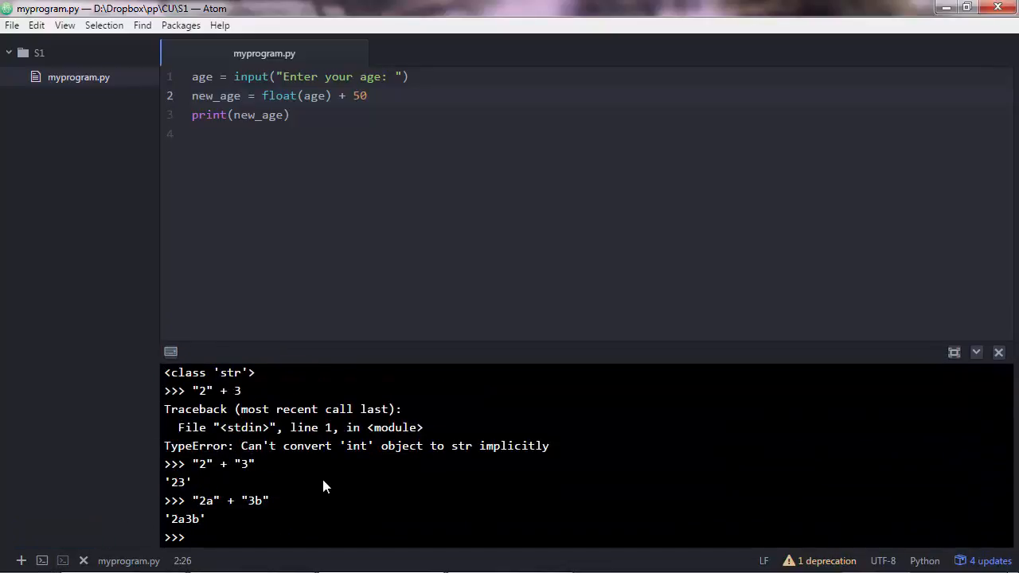
type("float(")
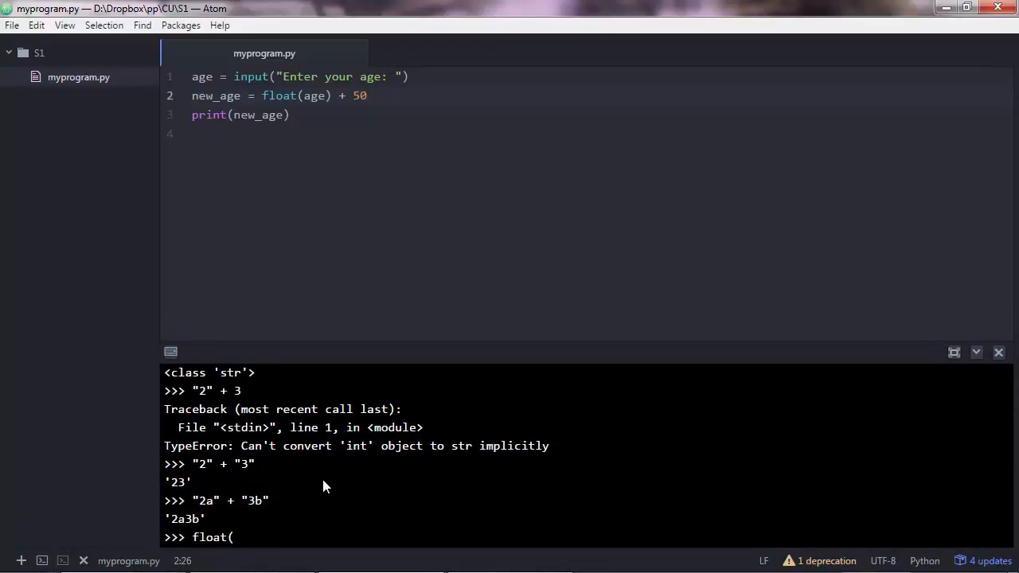
type("28")
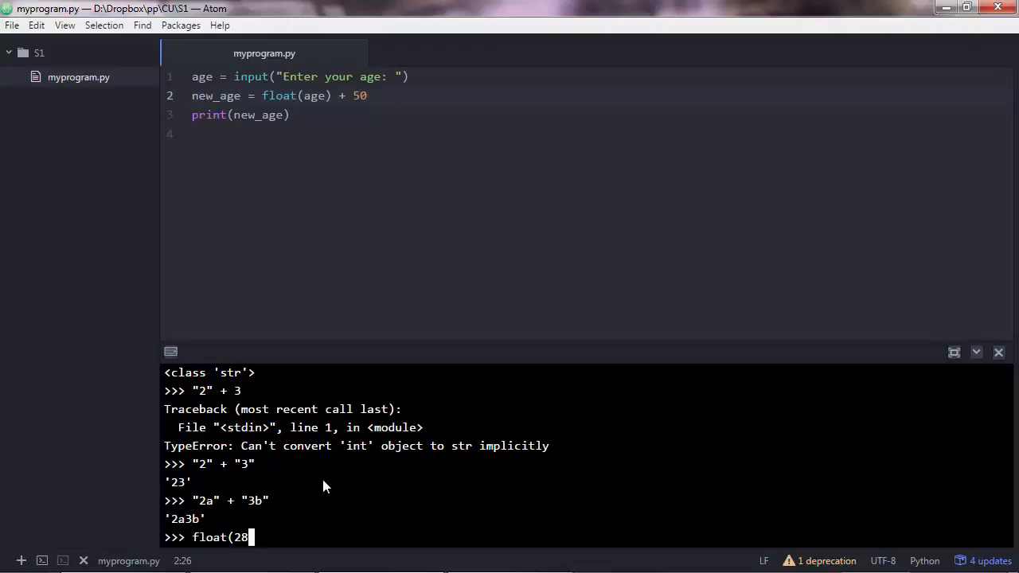